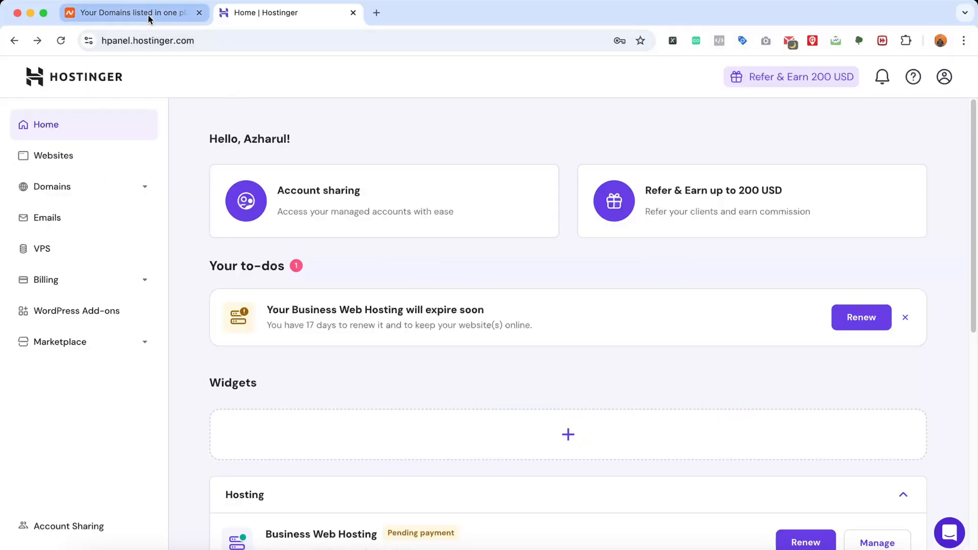
# Step: Check the Namecheap domains, then add a website to the Business Web Hosting beta plan
pyautogui.click(132, 13)
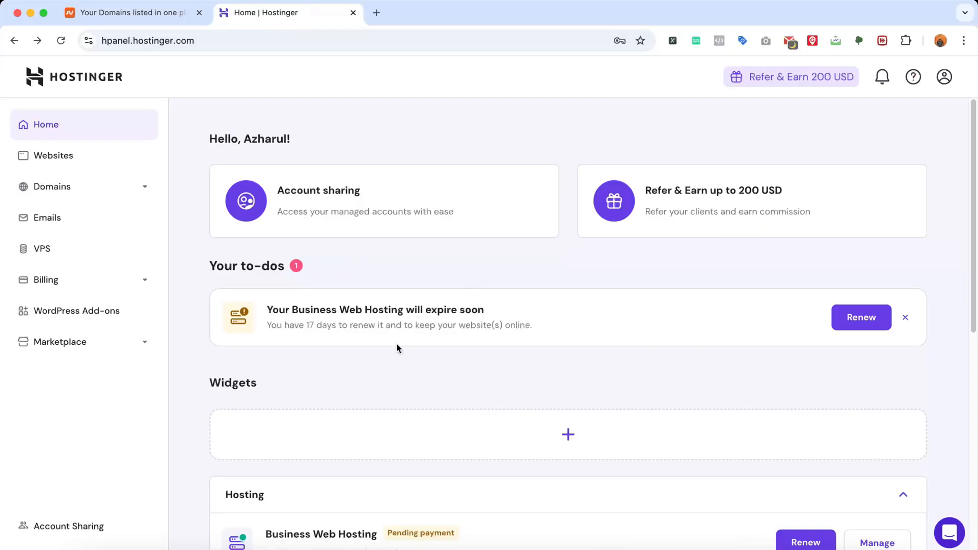
pyautogui.moveTo(439, 394)
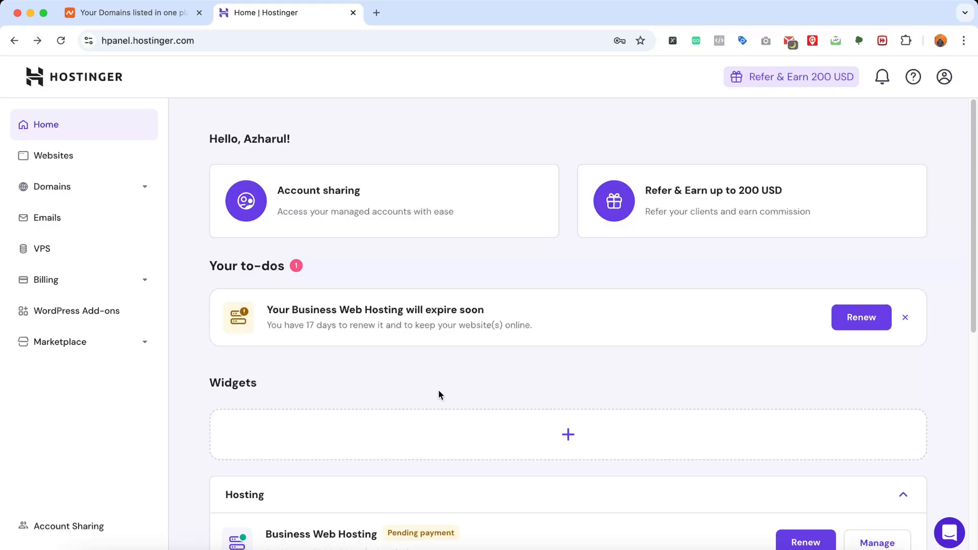
pyautogui.moveTo(386, 153)
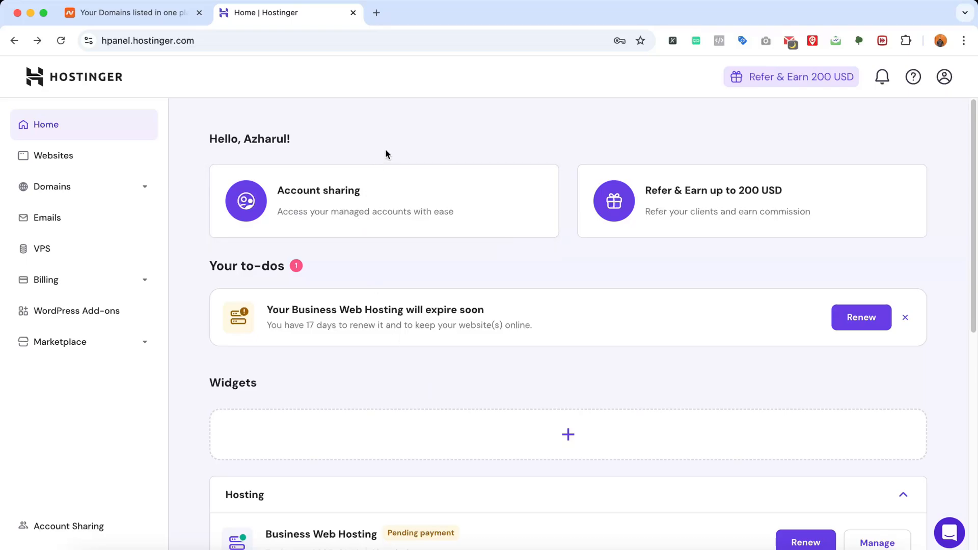
pyautogui.moveTo(439, 104)
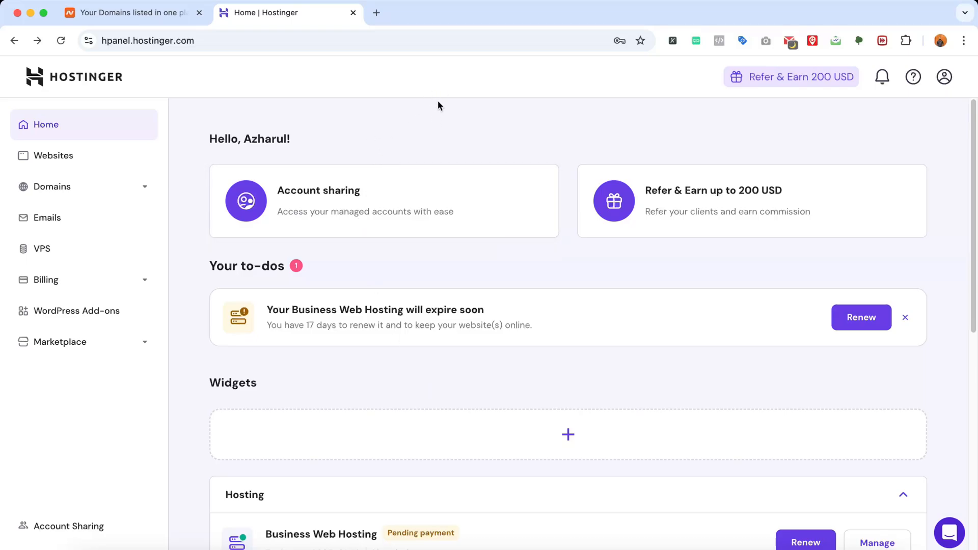
pyautogui.click(132, 12)
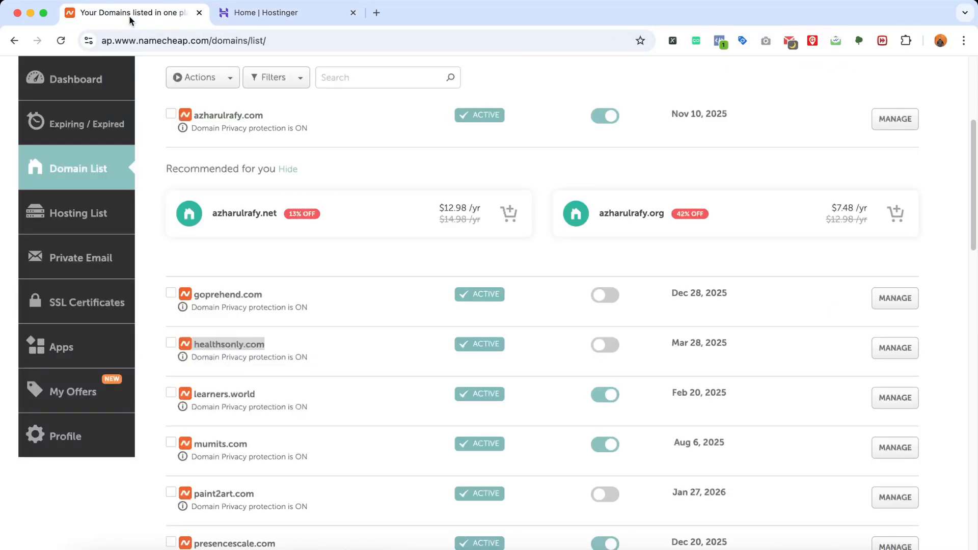
pyautogui.moveTo(346, 358)
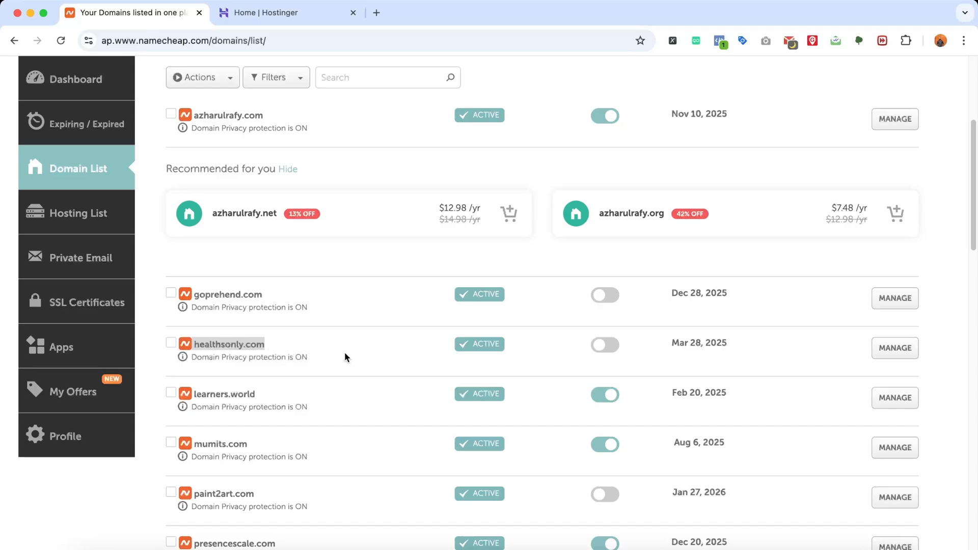
pyautogui.click(272, 12)
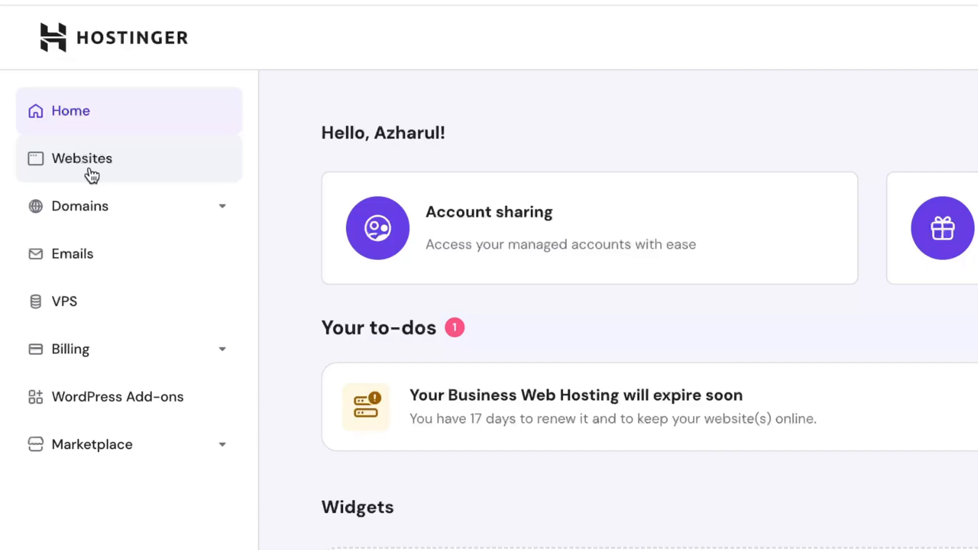
pyautogui.click(81, 159)
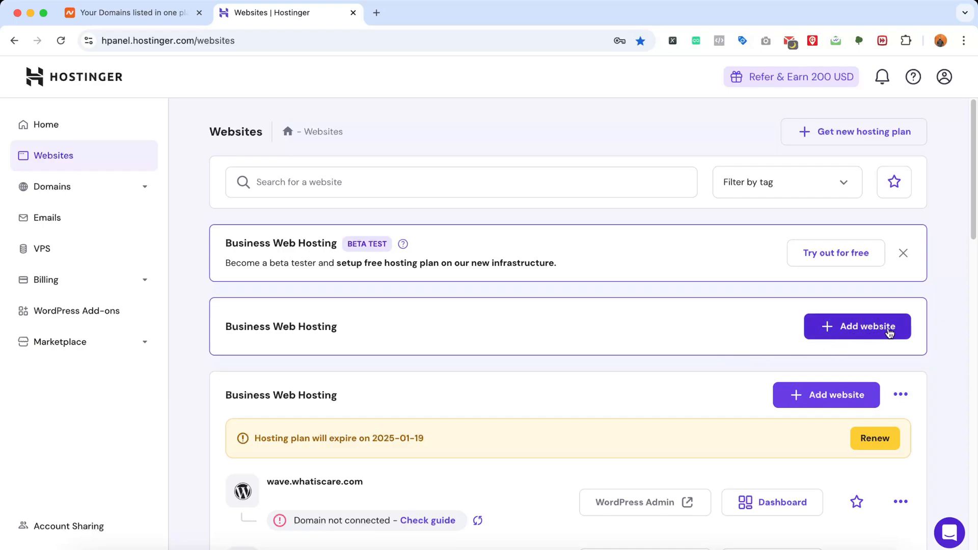
pyautogui.moveTo(861, 336)
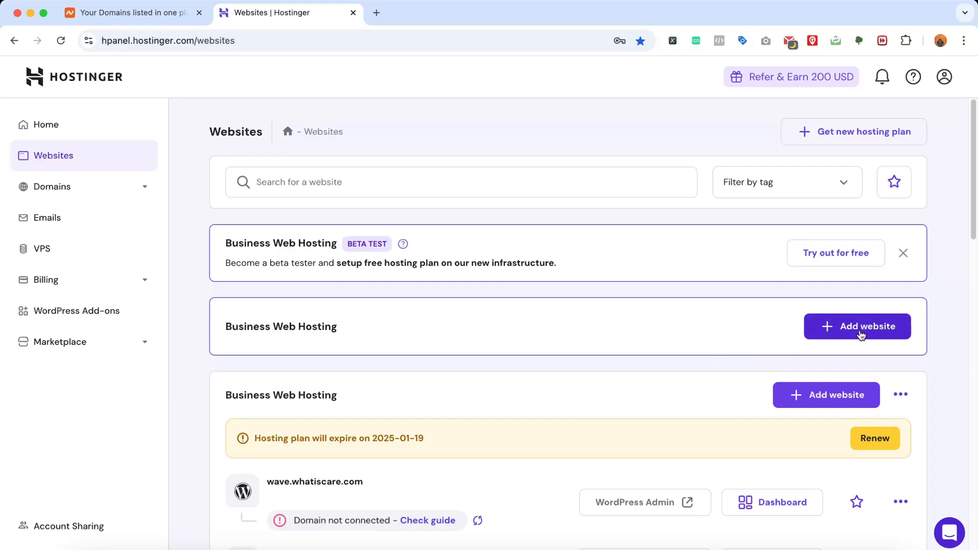
pyautogui.click(835, 253)
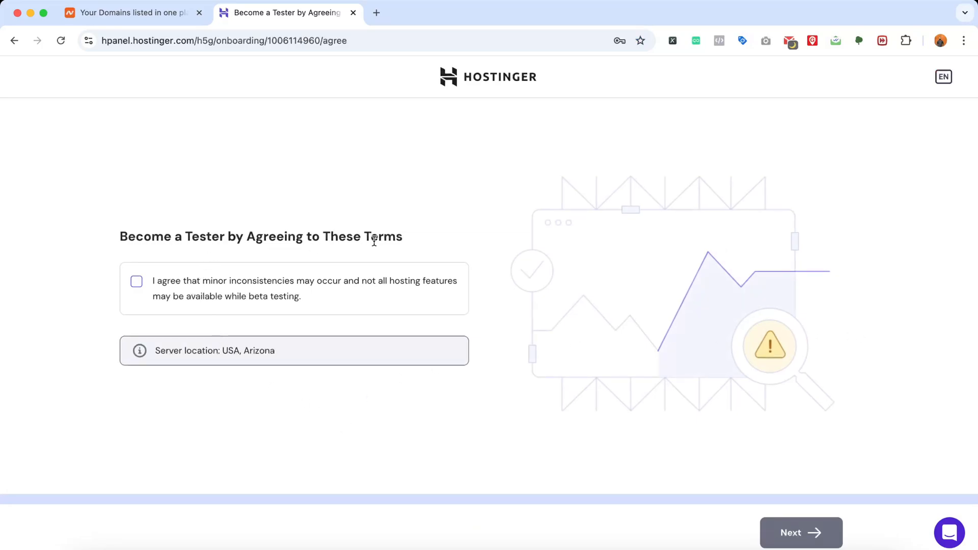
pyautogui.moveTo(321, 184)
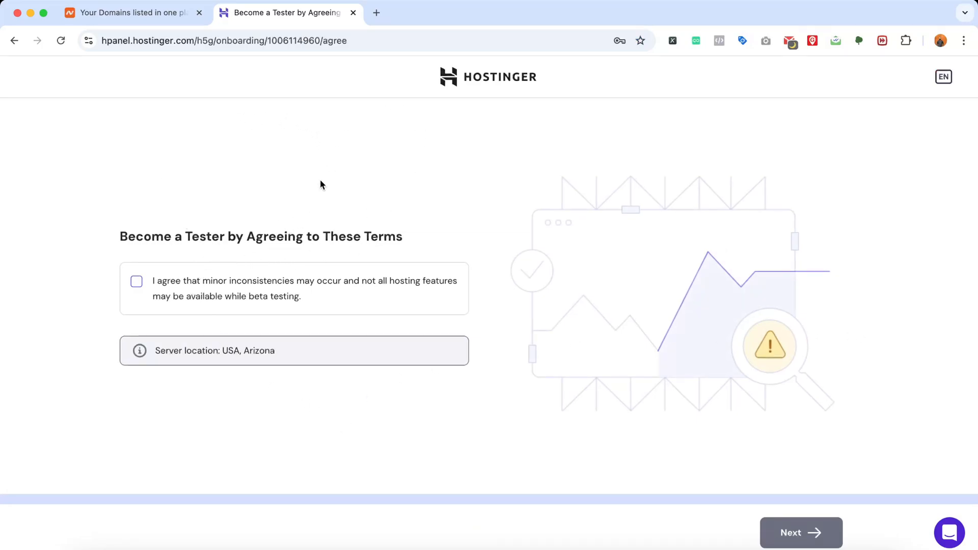
pyautogui.moveTo(264, 289)
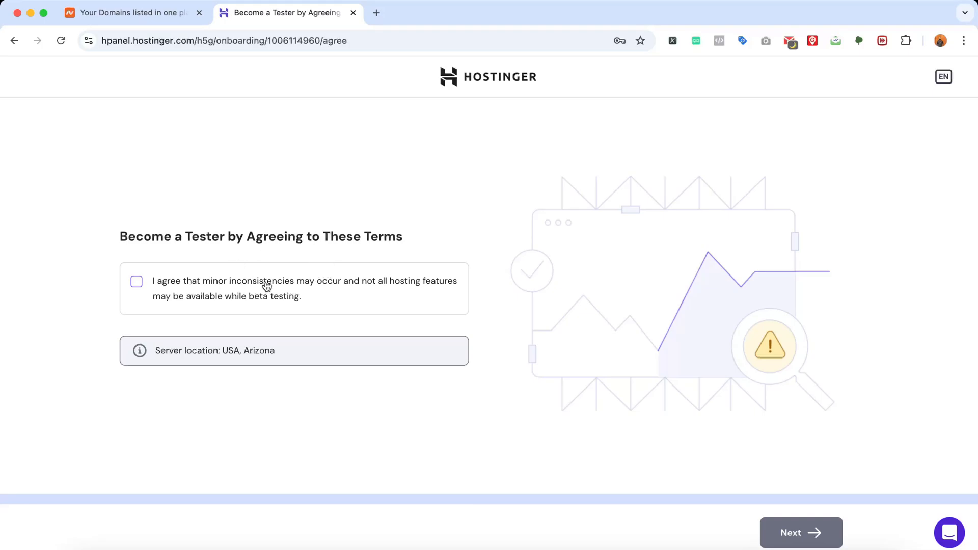
pyautogui.moveTo(131, 258)
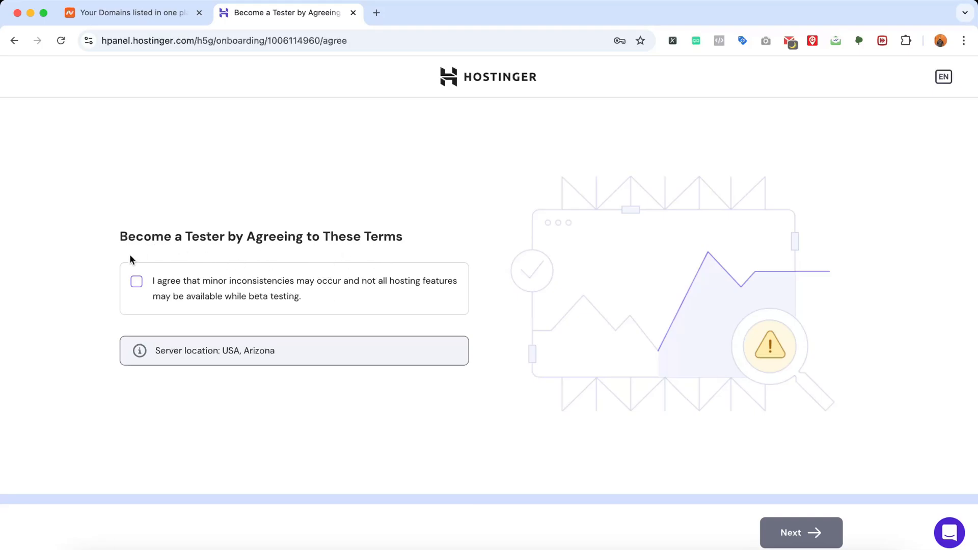
pyautogui.moveTo(238, 320)
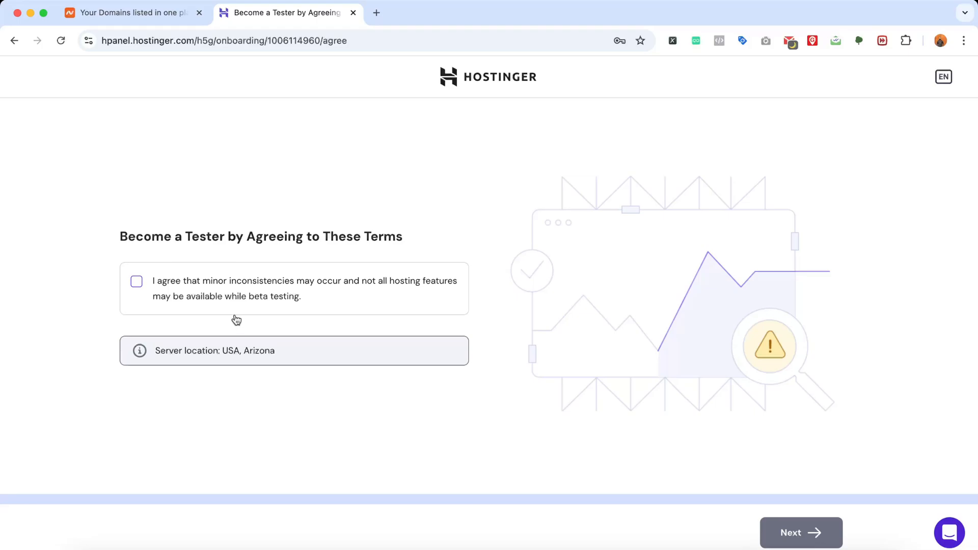
pyautogui.moveTo(166, 303)
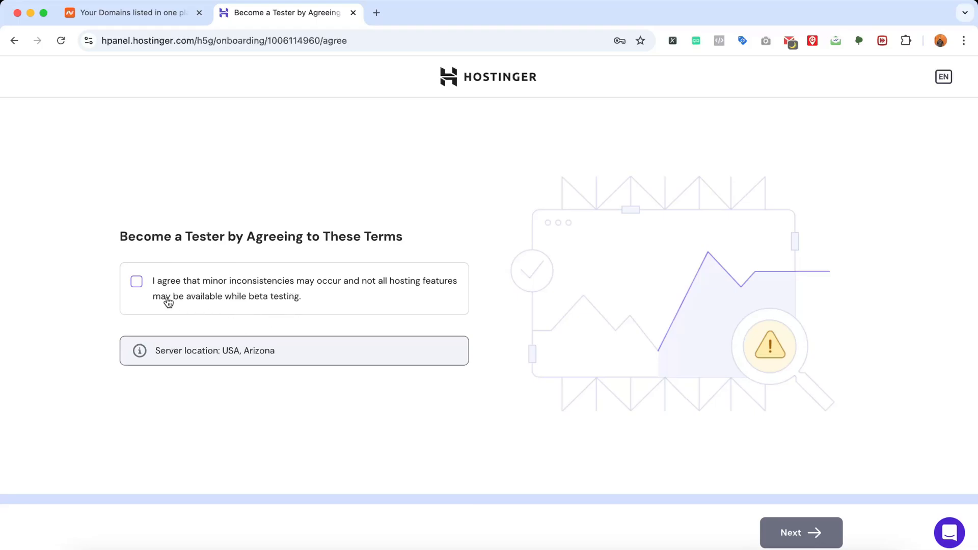
# Step: Agree to the beta tester terms and pick Create new website
pyautogui.click(137, 282)
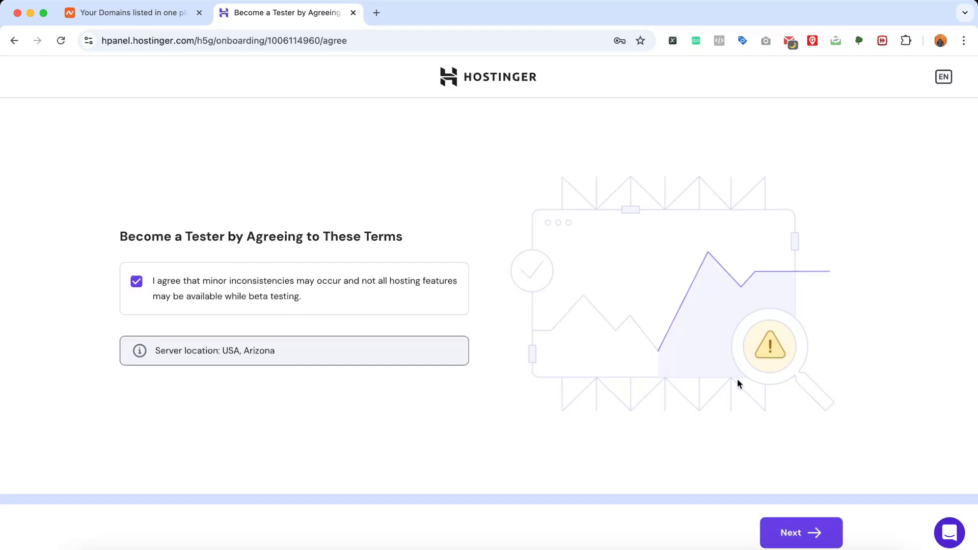
pyautogui.click(801, 532)
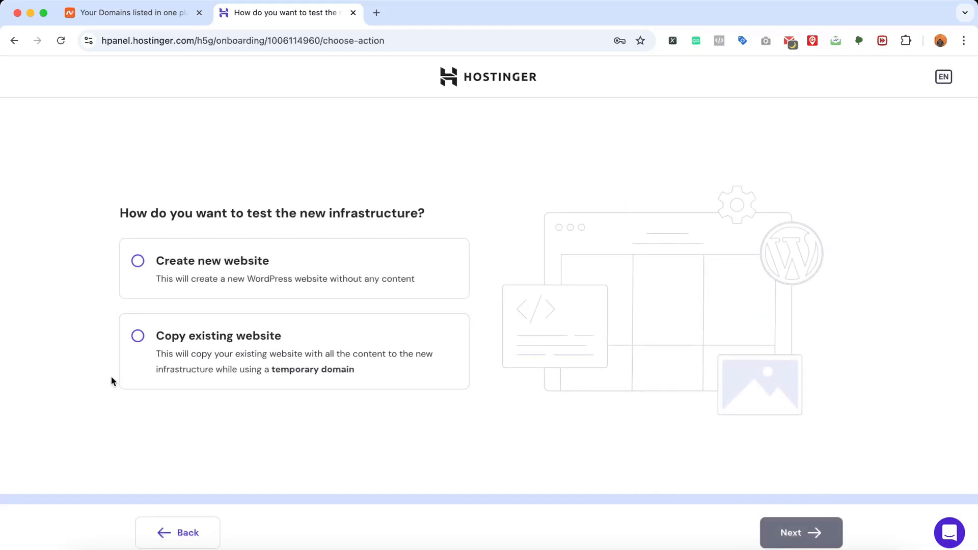
pyautogui.moveTo(191, 220)
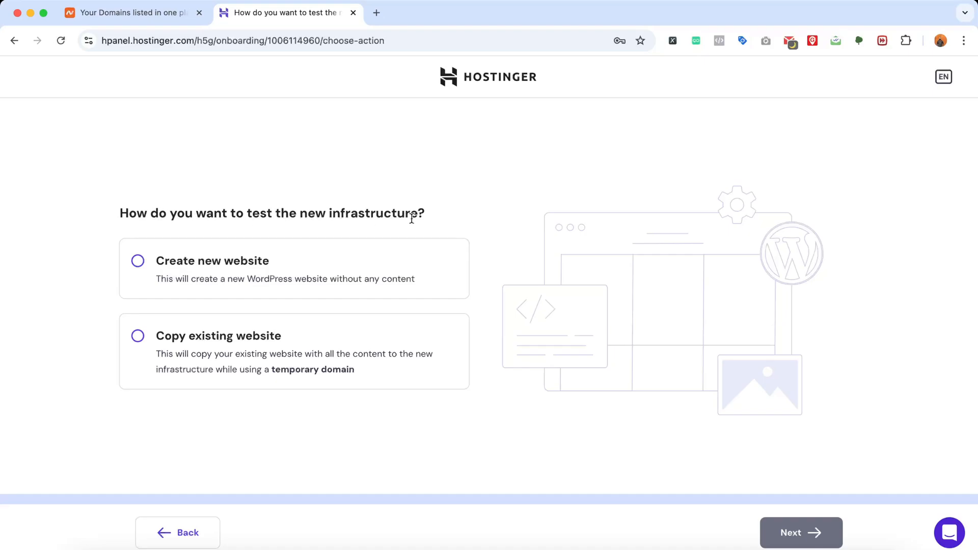
pyautogui.moveTo(223, 239)
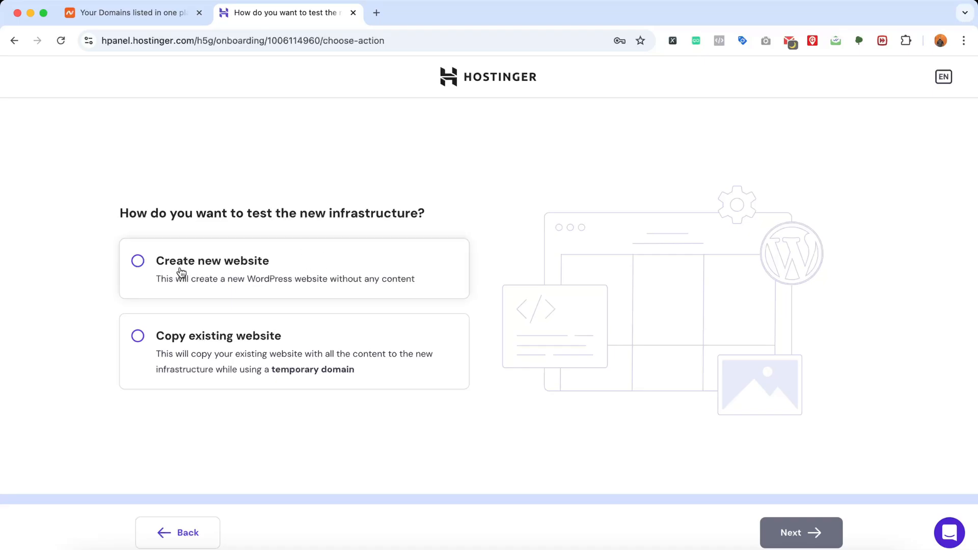
pyautogui.click(138, 261)
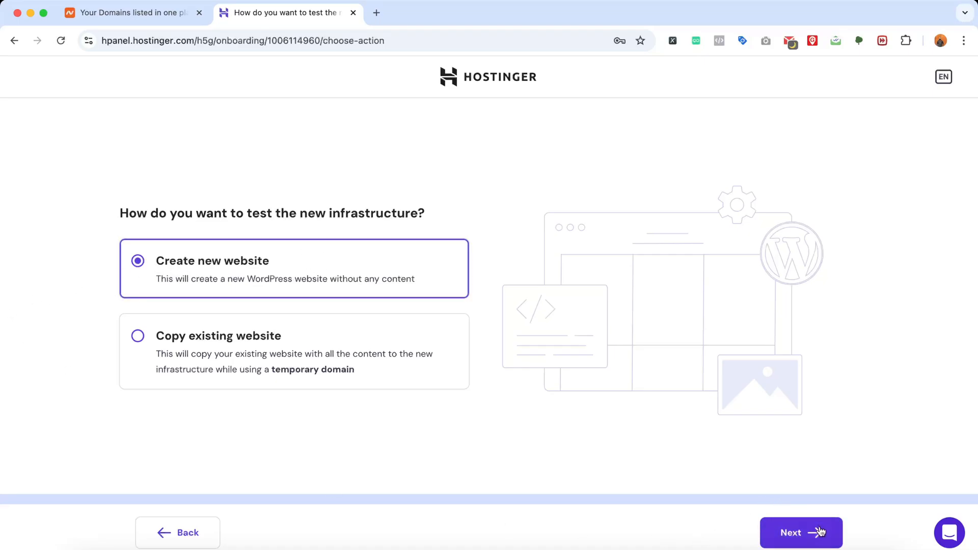
# Step: Submit the WordPress admin language, email and administrator password
pyautogui.click(800, 532)
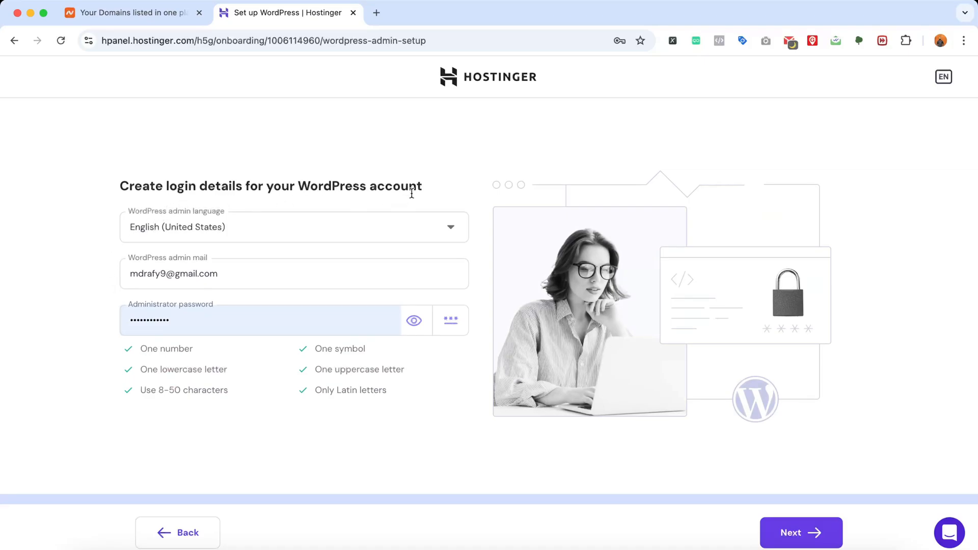
pyautogui.moveTo(403, 200)
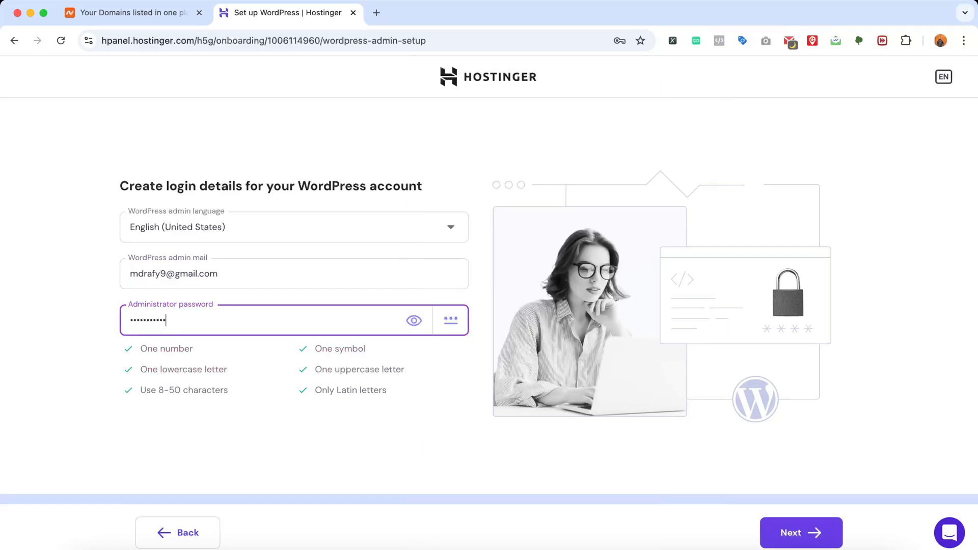
pyautogui.moveTo(221, 375)
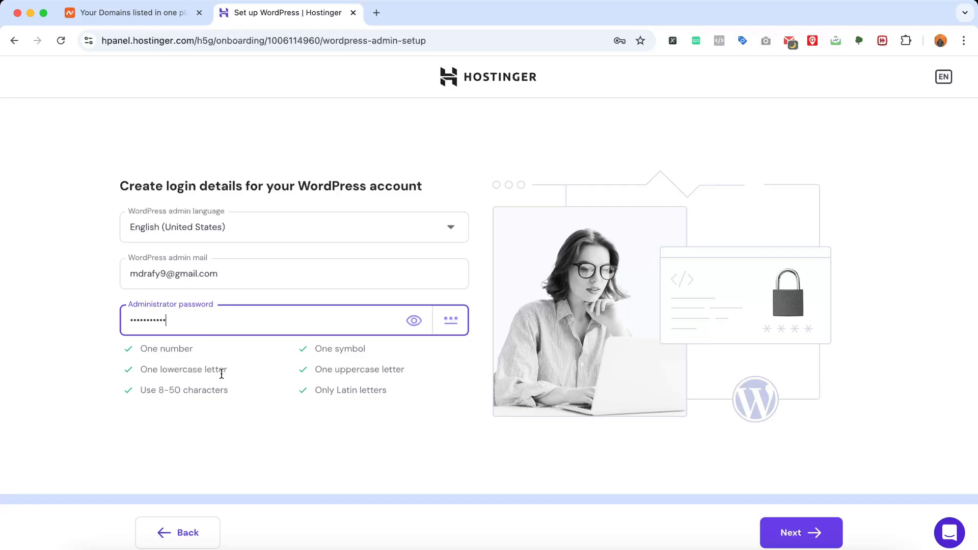
pyautogui.click(801, 533)
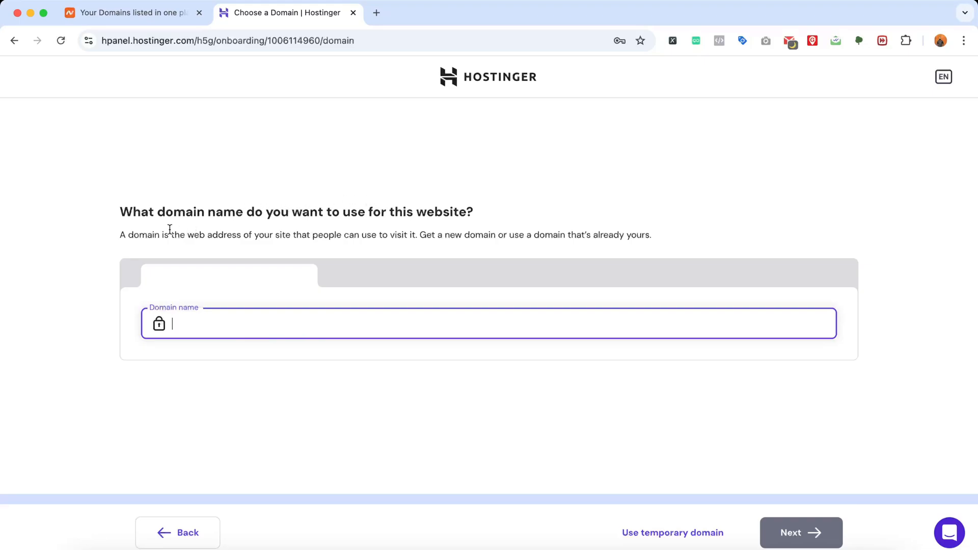
pyautogui.moveTo(281, 336)
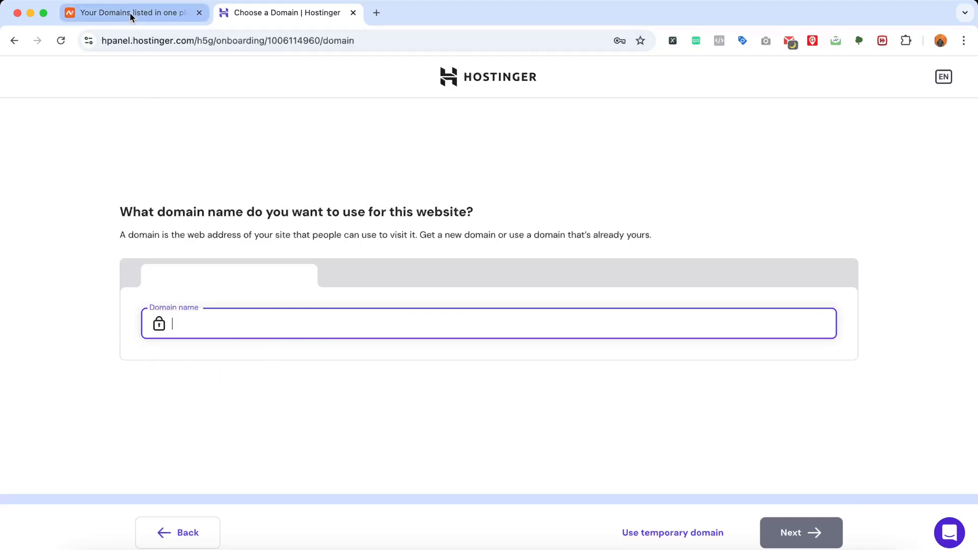
# Step: Copy healthsonly.com from the Namecheap domain list and return to the Hostinger tab
pyautogui.click(131, 13)
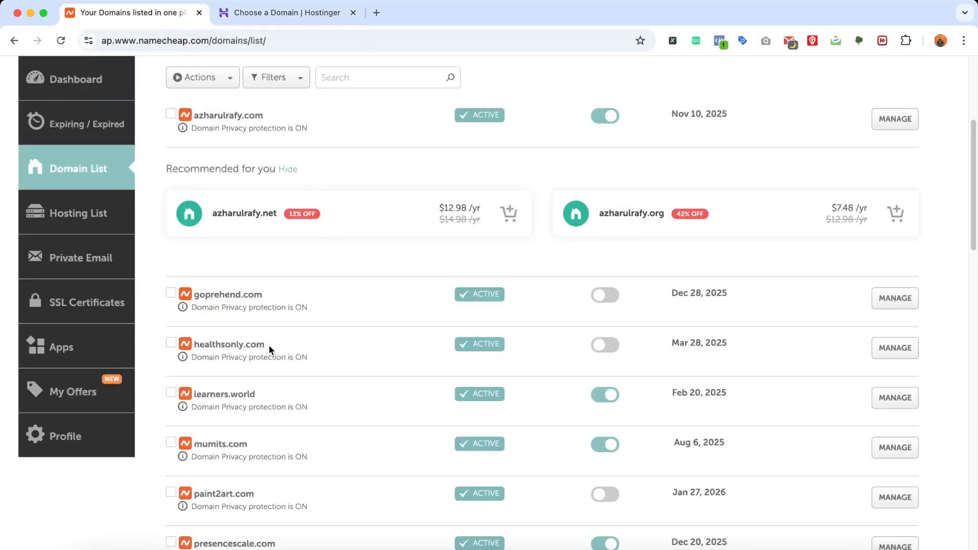
pyautogui.rightClick(230, 344)
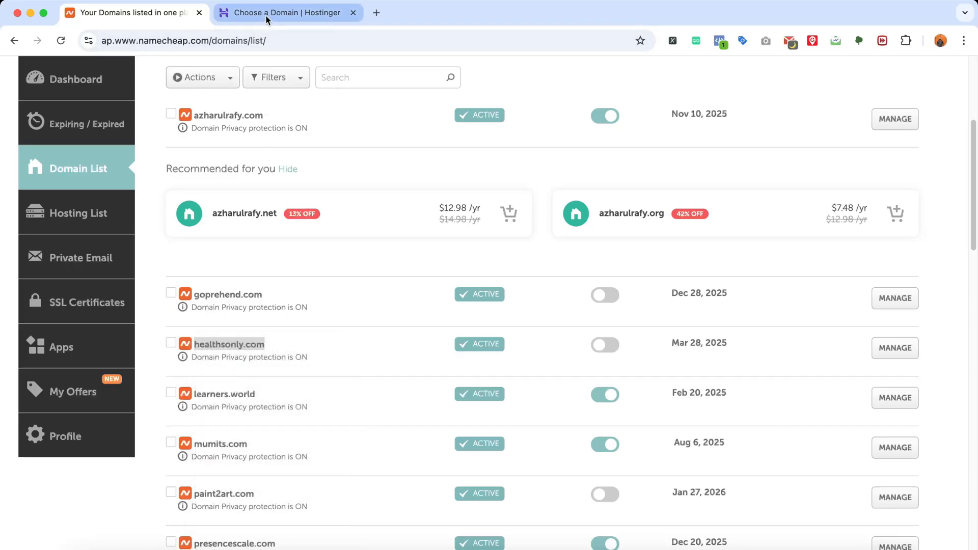
pyautogui.click(284, 13)
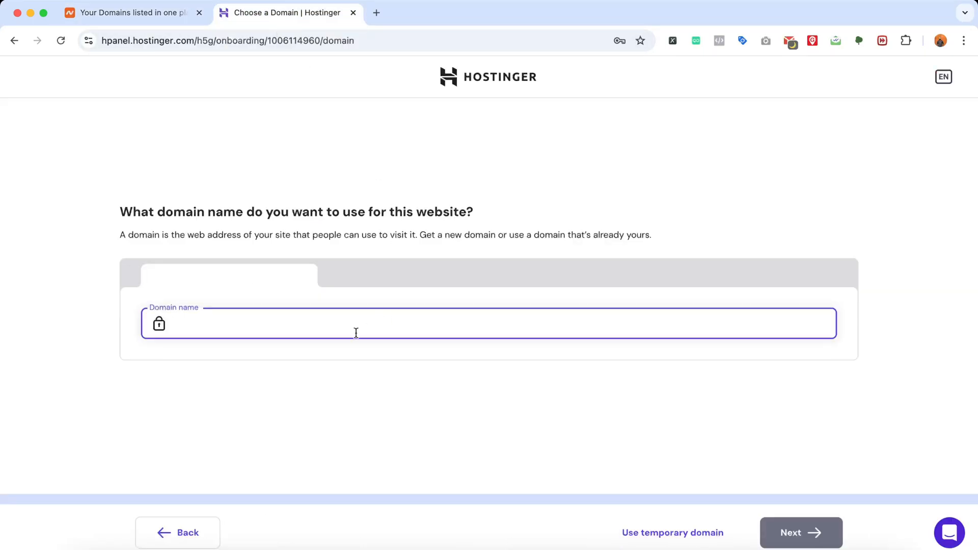
# Step: Paste healthsonly.com as the owned domain, review the manual-connection note, and continue
pyautogui.rightClick(356, 332)
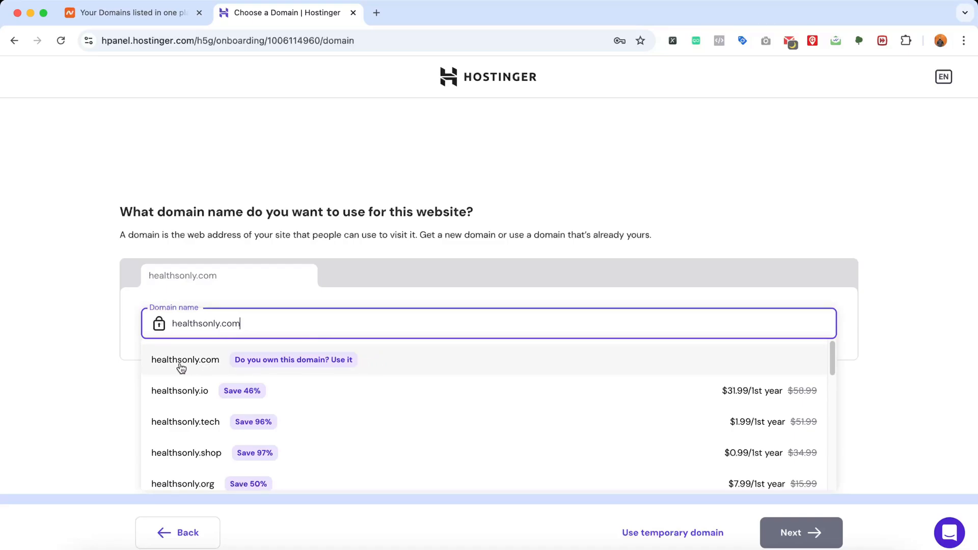
pyautogui.moveTo(260, 370)
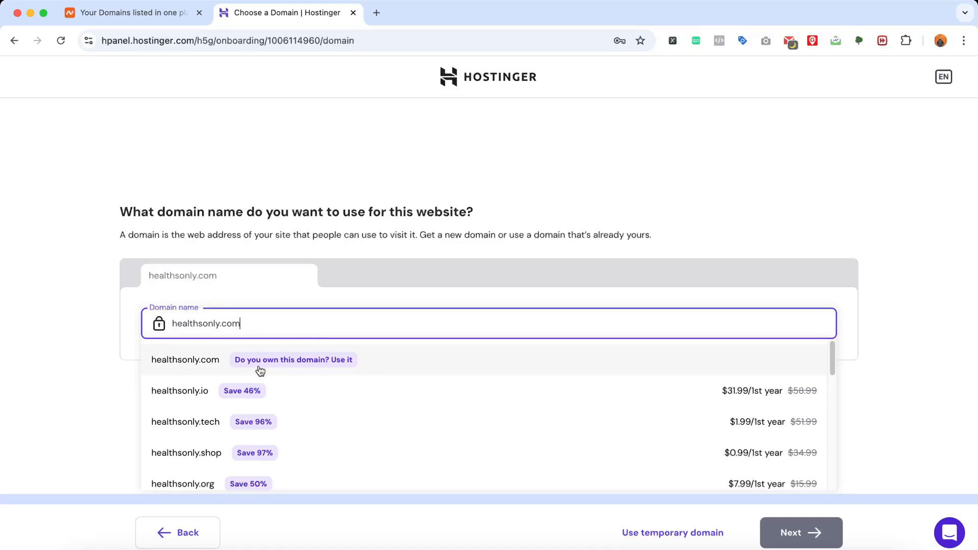
pyautogui.moveTo(324, 367)
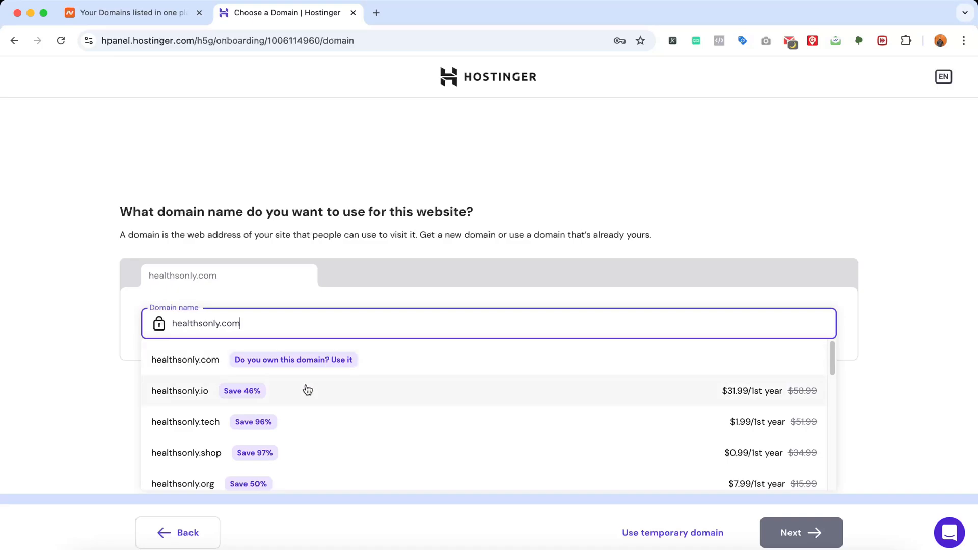
pyautogui.moveTo(242, 469)
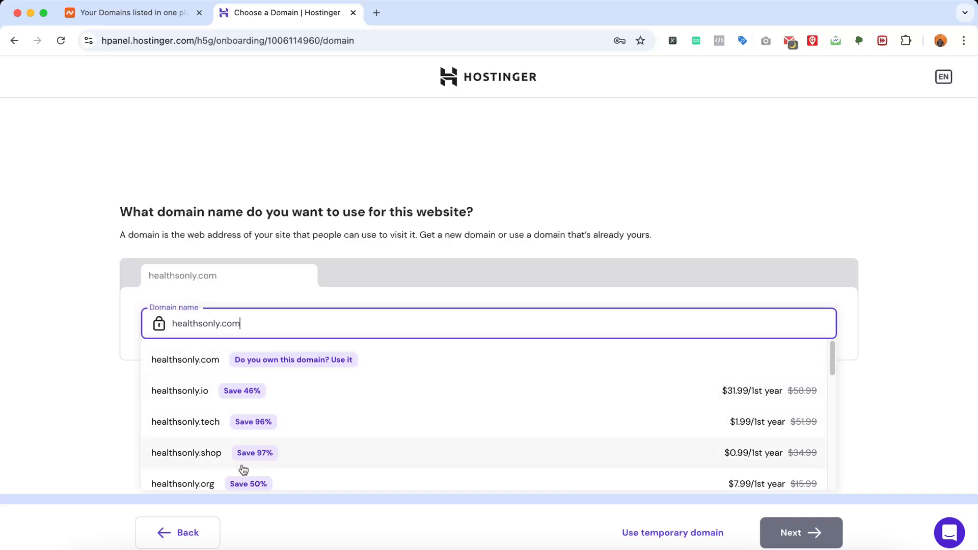
pyautogui.moveTo(260, 446)
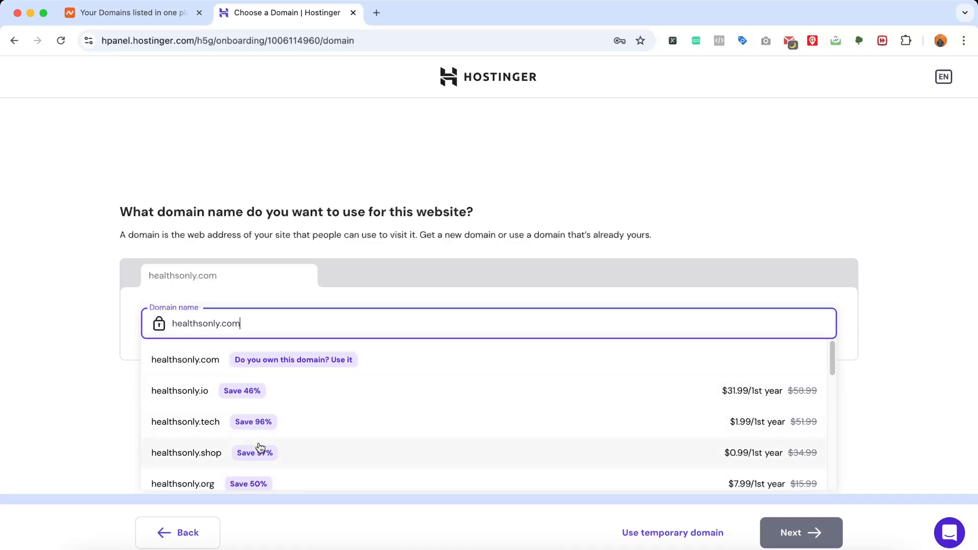
pyautogui.moveTo(196, 367)
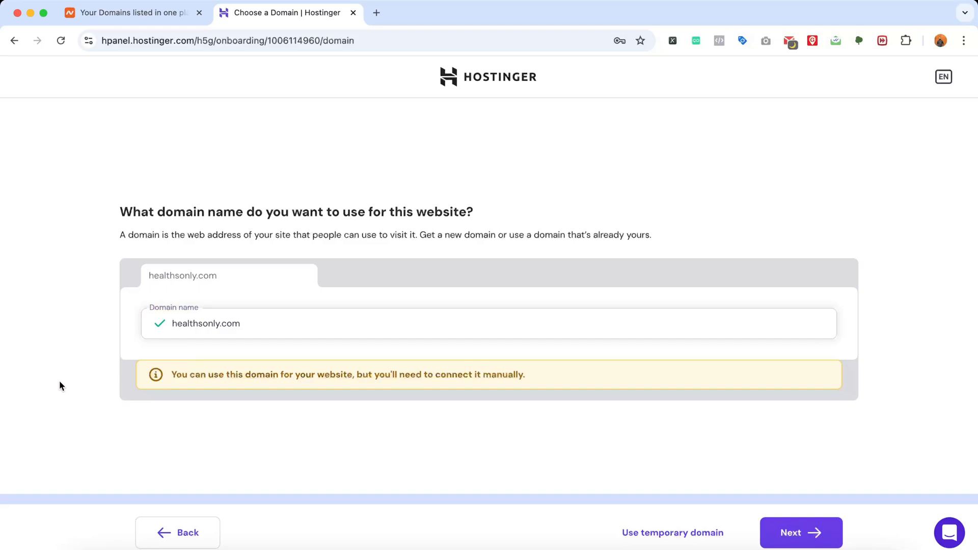
pyautogui.moveTo(278, 385)
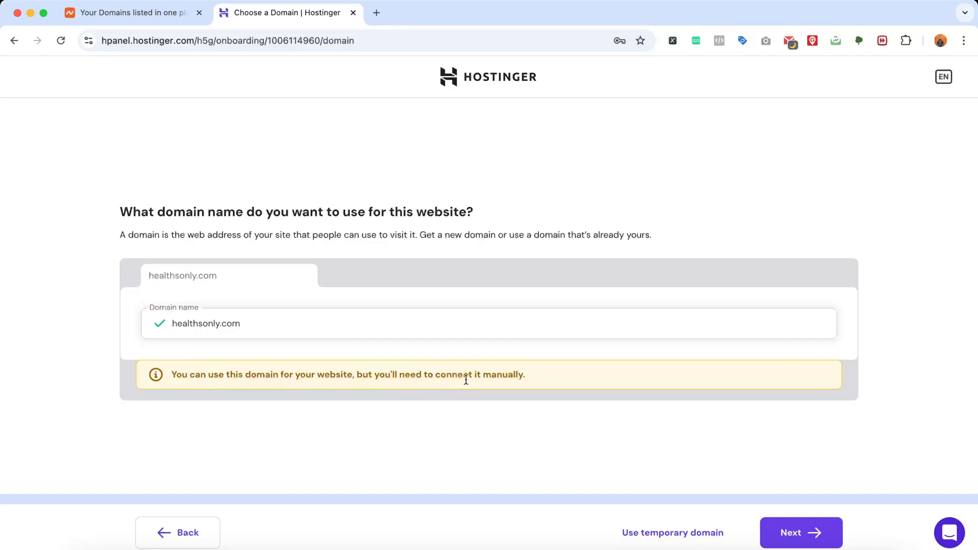
pyautogui.moveTo(426, 374); pyautogui.dragTo(525, 375)
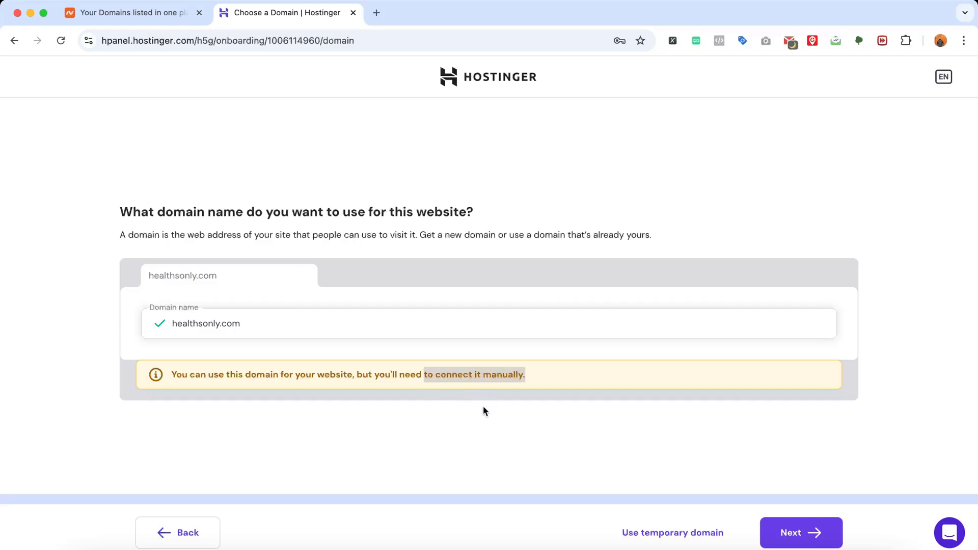
pyautogui.click(801, 533)
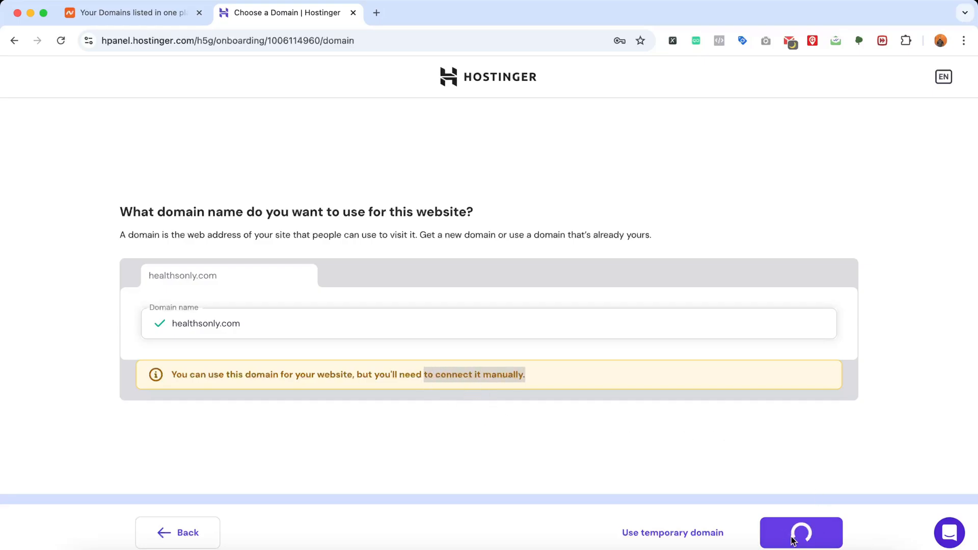
# Step: Finish onboarding to the healthsonly.com website dashboard after checking the Namecheap tab
pyautogui.click(801, 532)
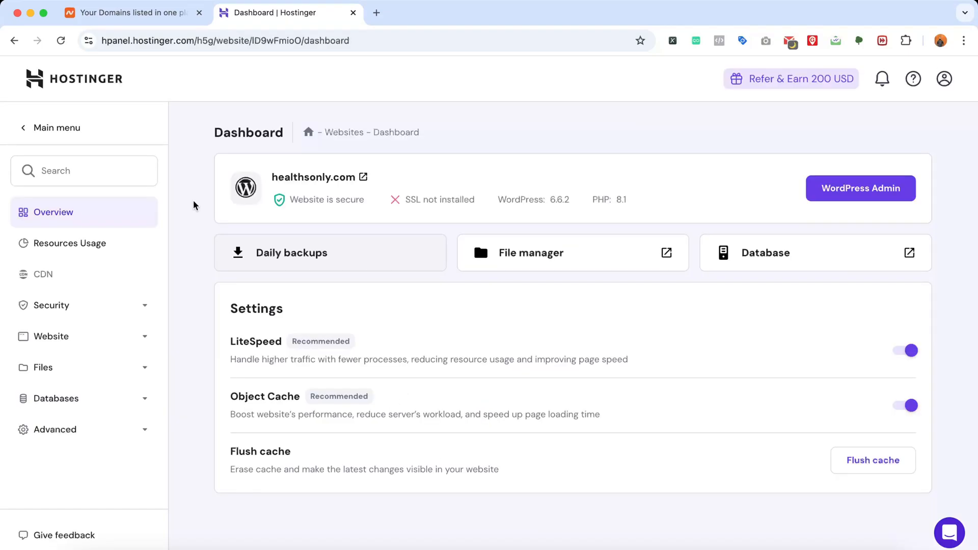
pyautogui.moveTo(340, 107)
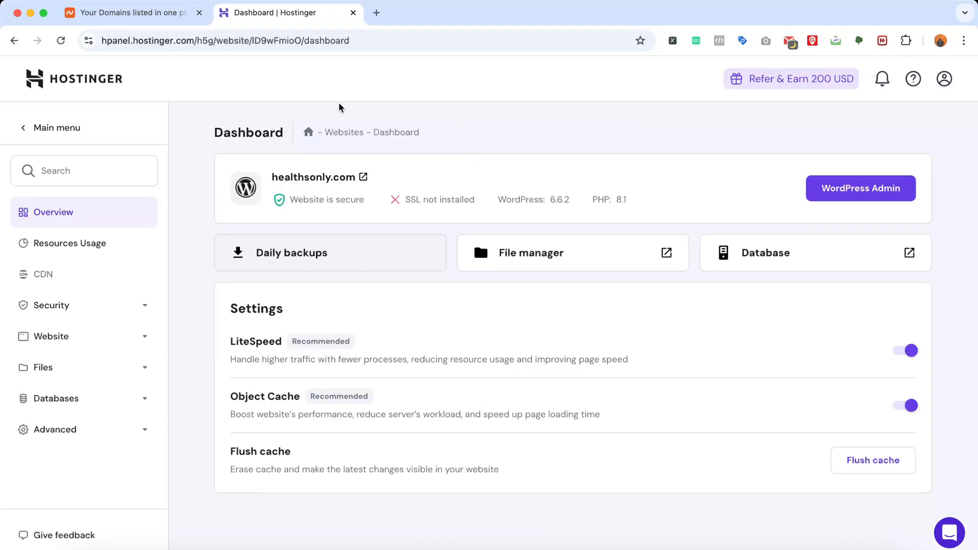
pyautogui.moveTo(591, 189)
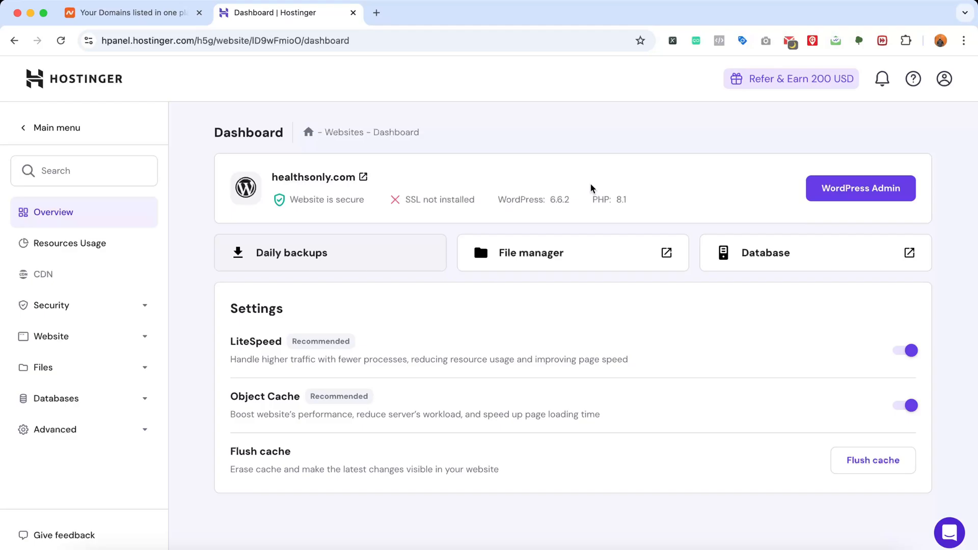
pyautogui.moveTo(212, 112)
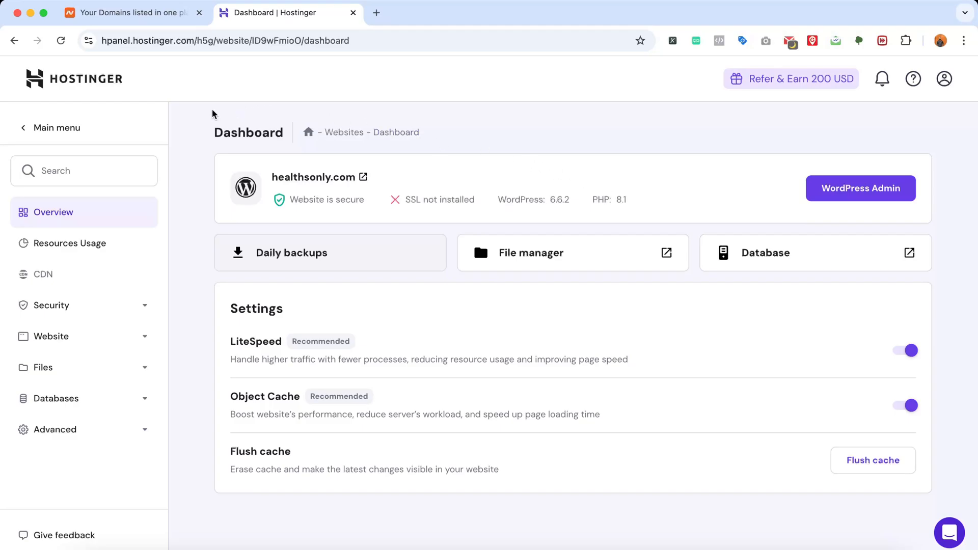
pyautogui.click(135, 13)
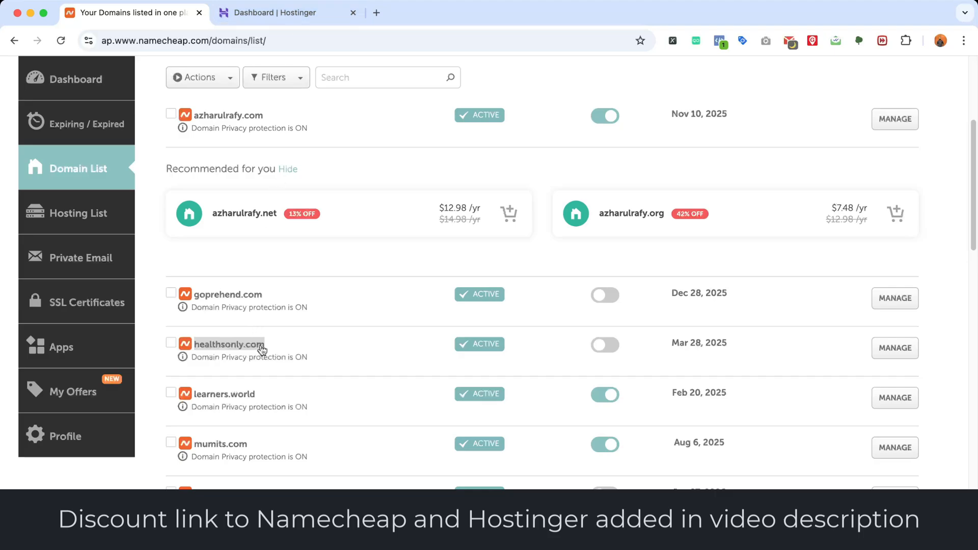
pyautogui.moveTo(350, 342)
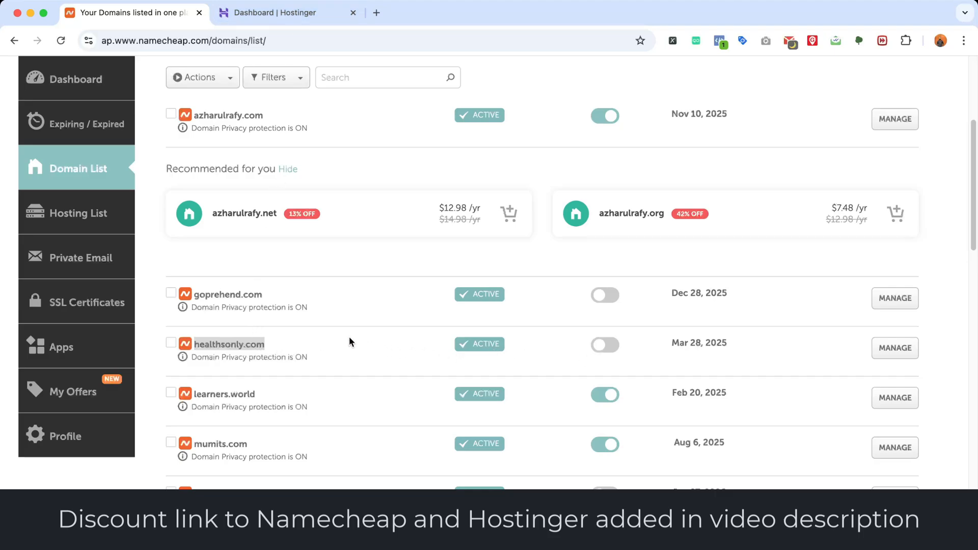
pyautogui.click(280, 13)
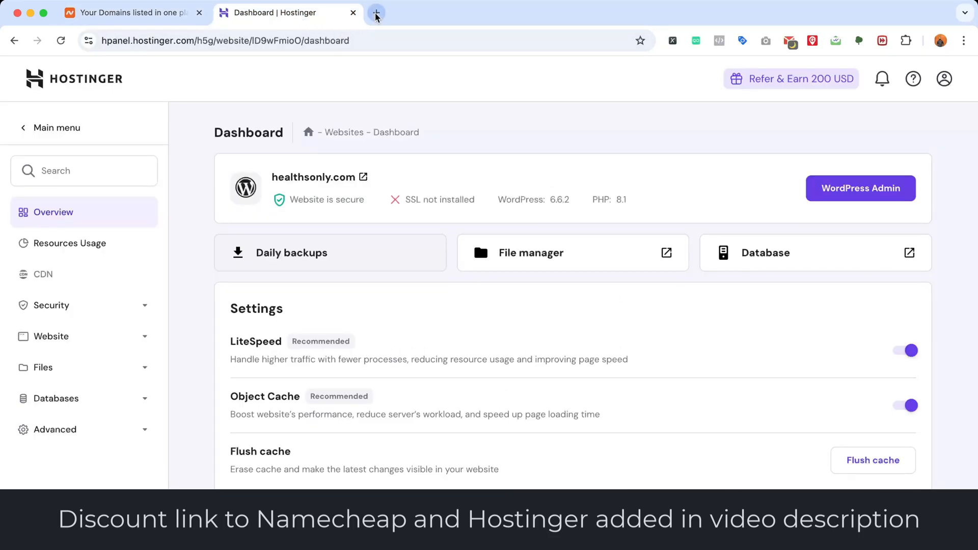
pyautogui.moveTo(375, 13)
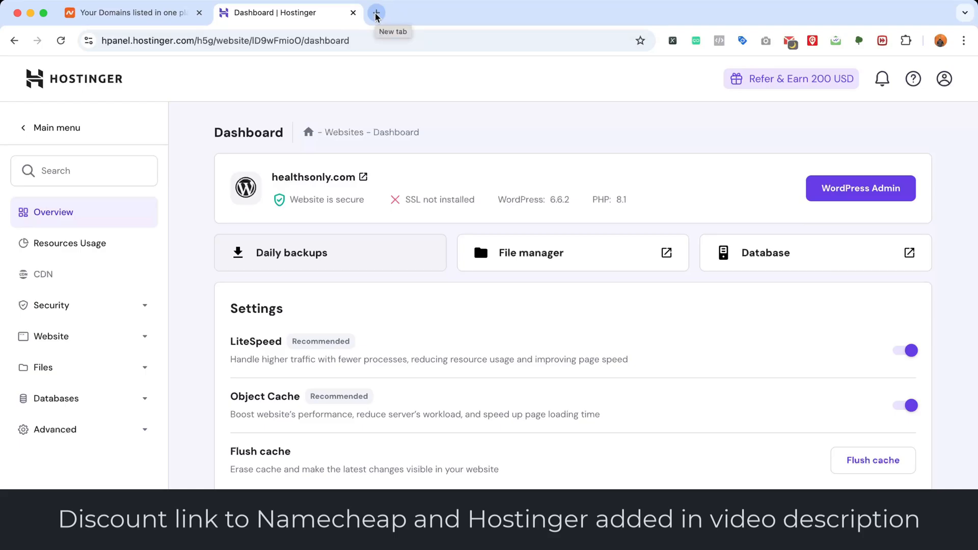
# Step: Search 'hostinger dns records' in a new tab and copy ns1.dns-parking.com from the article
pyautogui.click(375, 14)
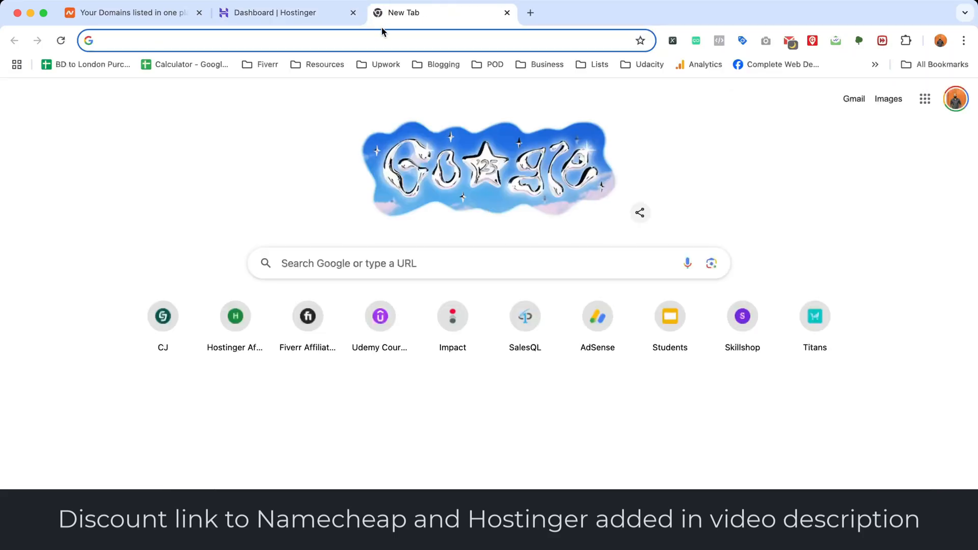
pyautogui.write('hostinger dns r')
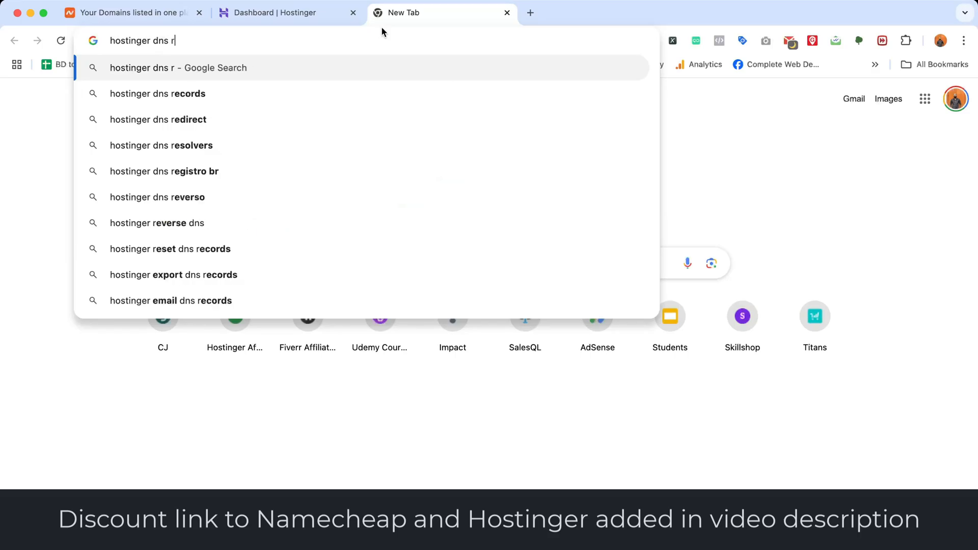
pyautogui.click(158, 93)
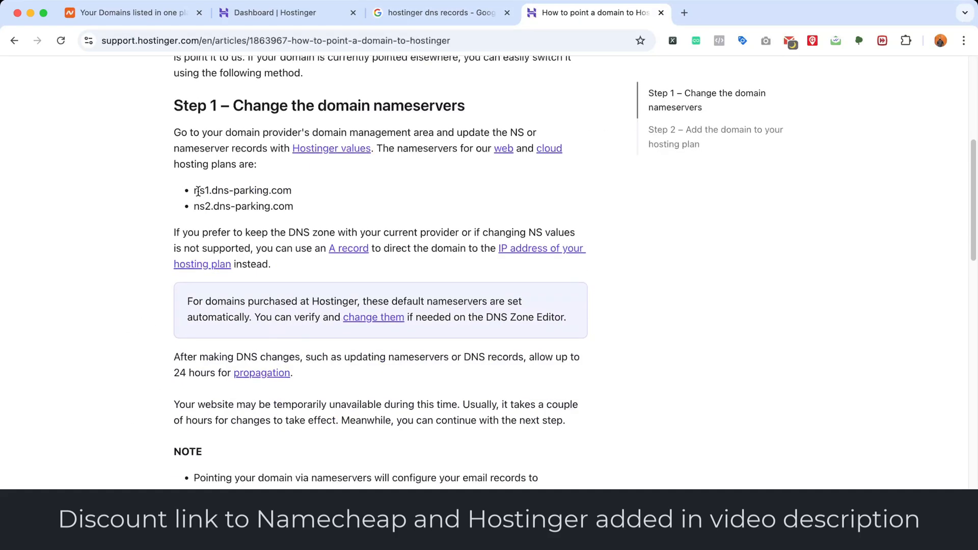
pyautogui.doubleClick(242, 190)
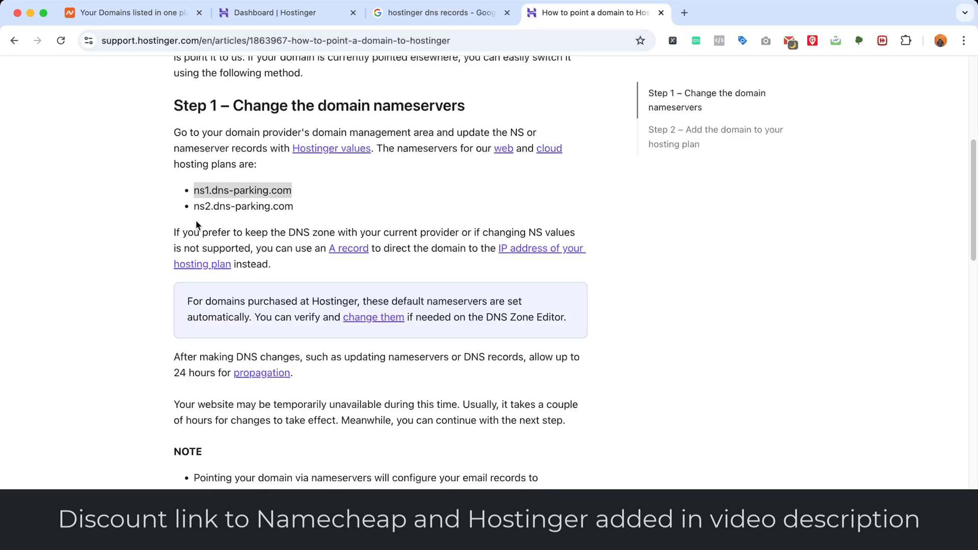
pyautogui.rightClick(242, 191)
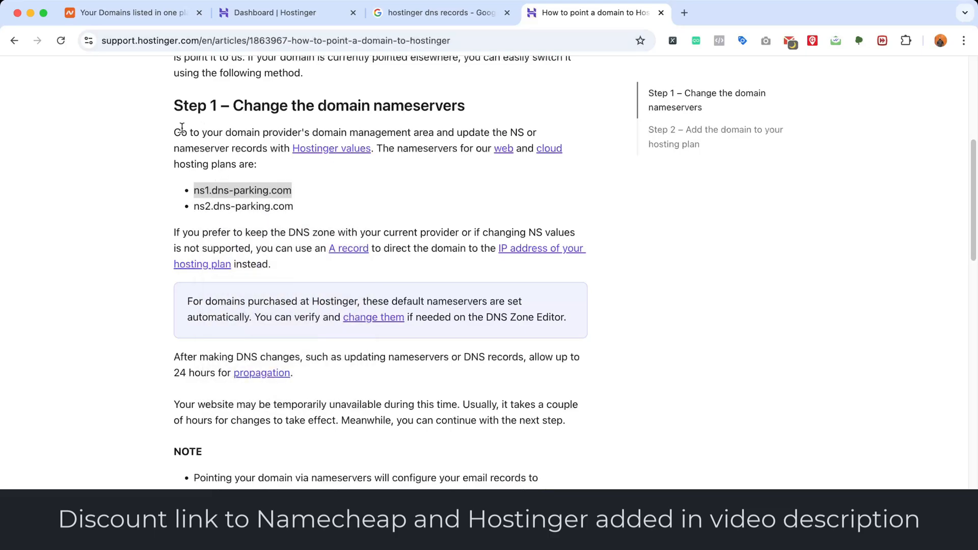
# Step: Open healthsonly.com's Namecheap management page and scroll to its Nameservers settings
pyautogui.click(130, 13)
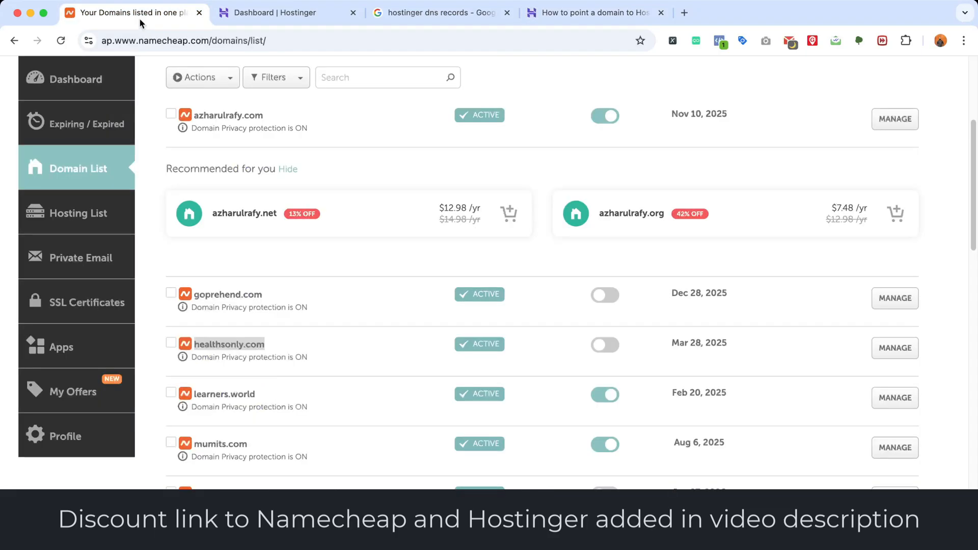
pyautogui.moveTo(895, 359)
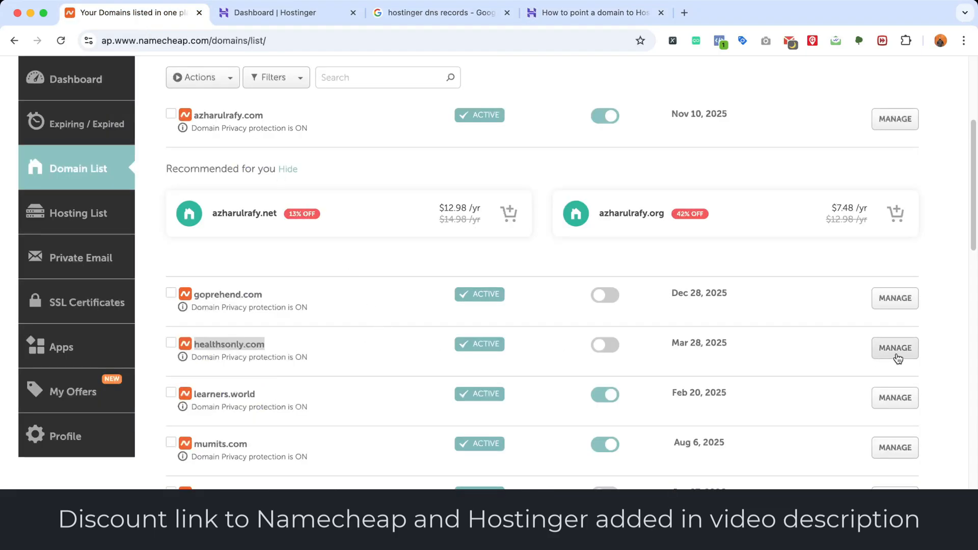
pyautogui.moveTo(904, 363)
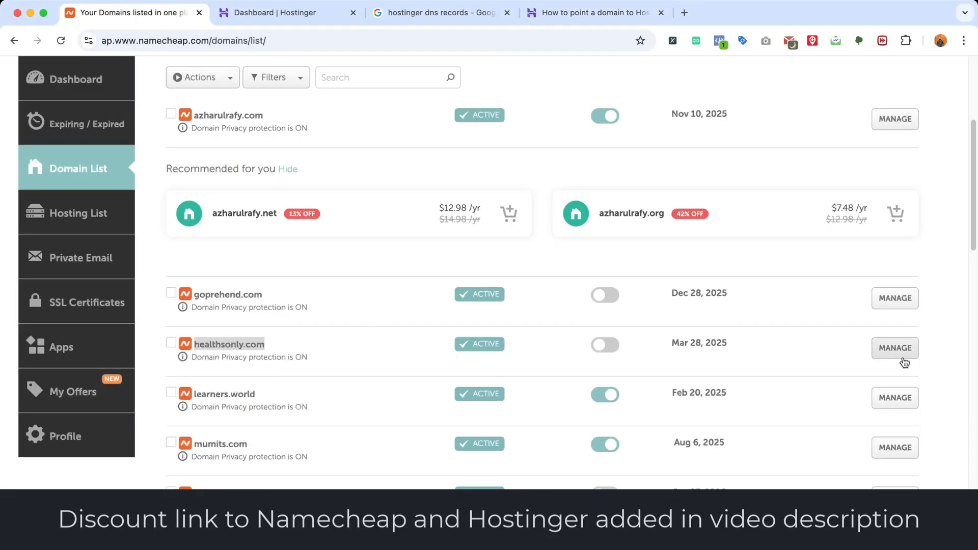
pyautogui.click(894, 347)
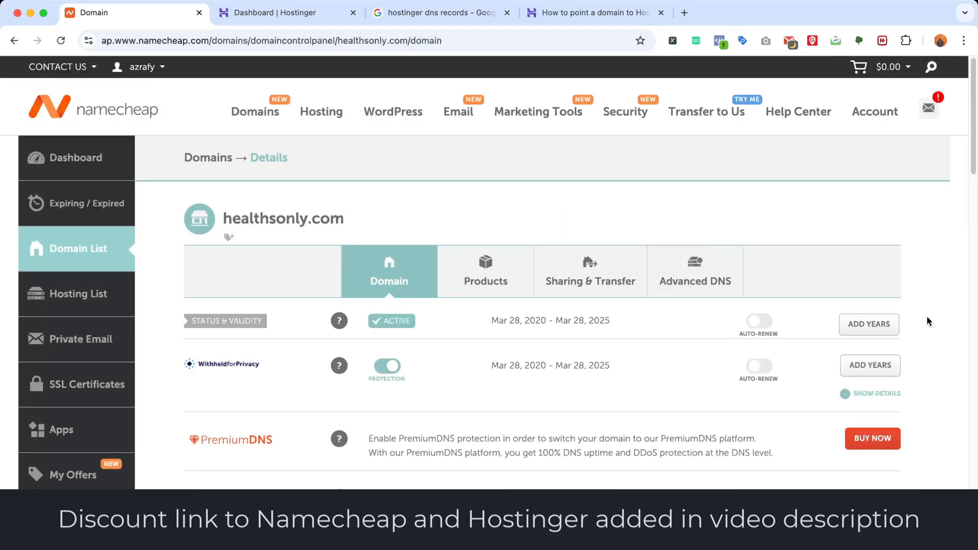
pyautogui.moveTo(719, 229)
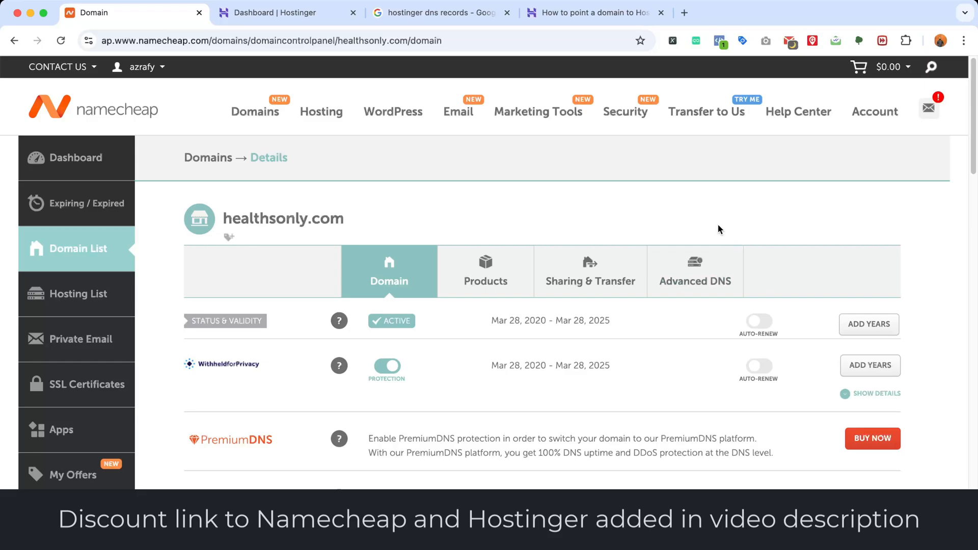
pyautogui.moveTo(423, 234)
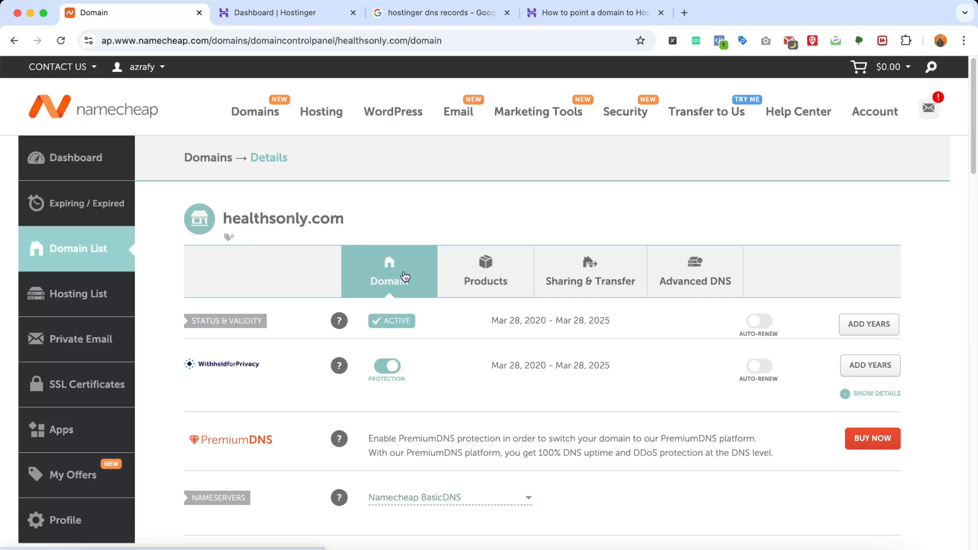
pyautogui.scroll(-3)
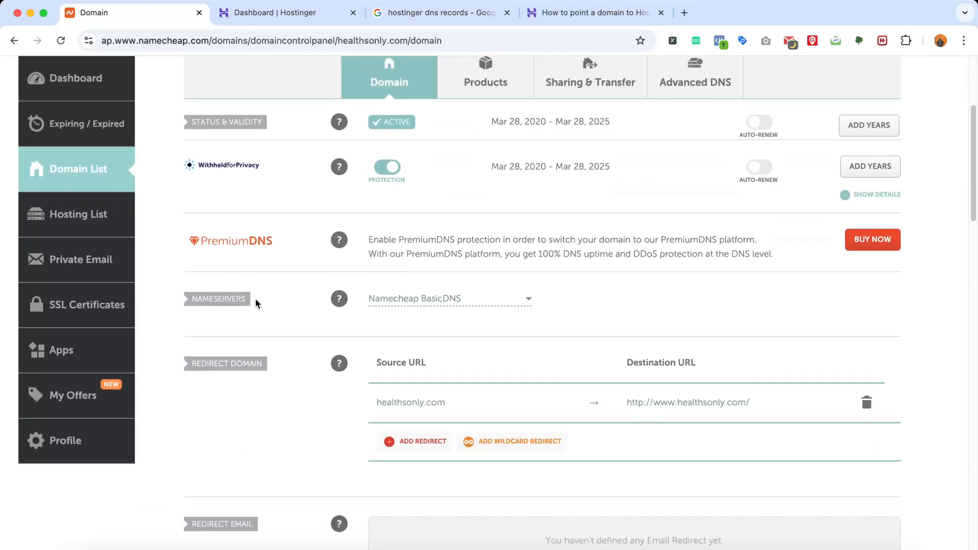
pyautogui.moveTo(297, 307)
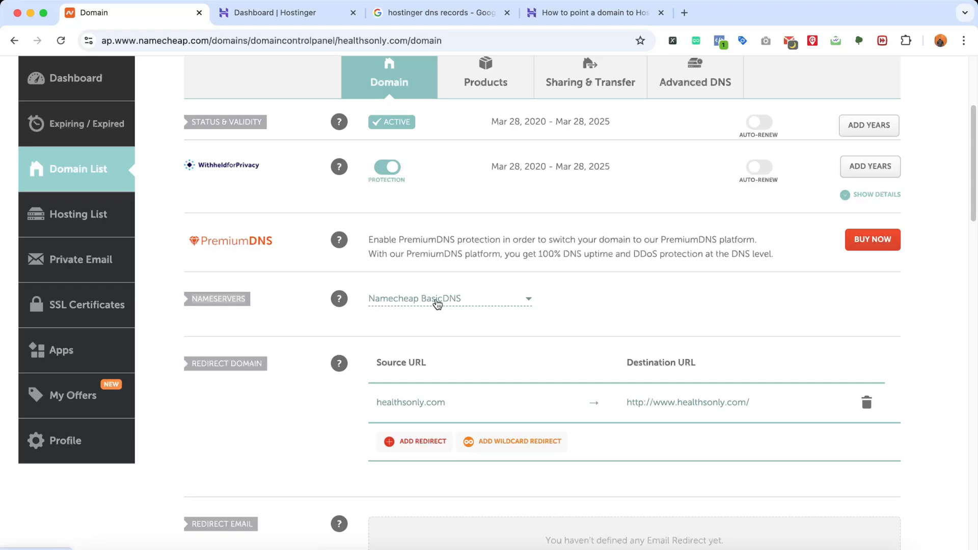
pyautogui.moveTo(451, 306)
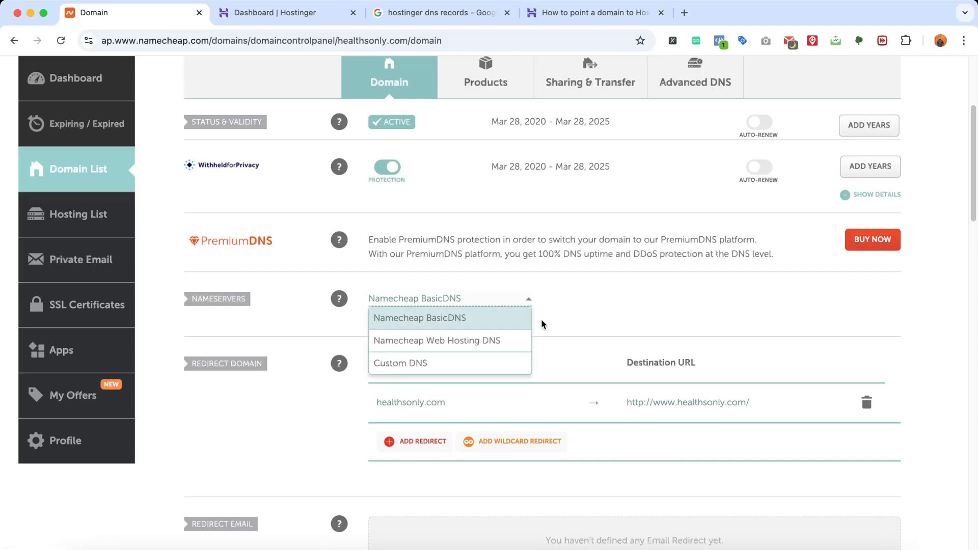
pyautogui.moveTo(433, 368)
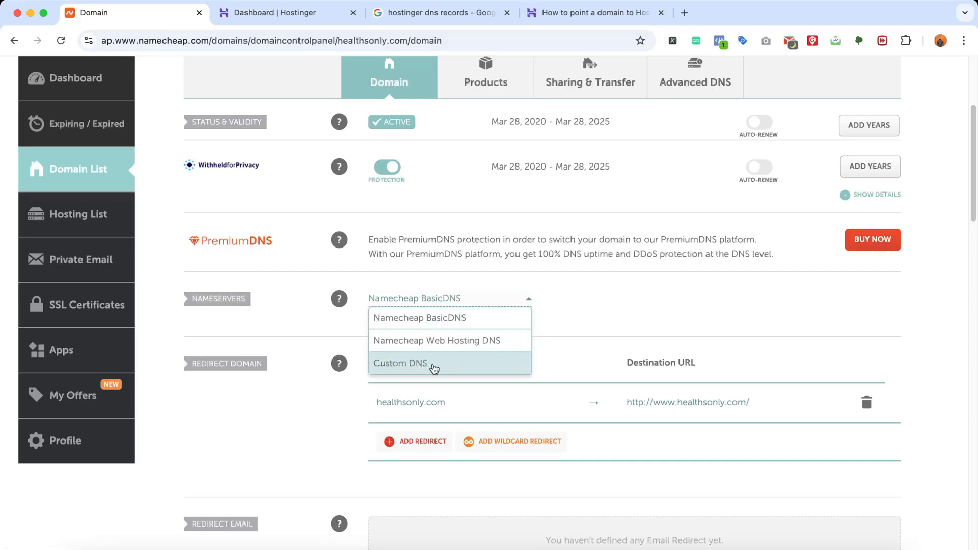
# Step: Save Custom DNS for healthsonly.com with ns1.dns-parking.com and ns2.dns-parking.com
pyautogui.click(399, 362)
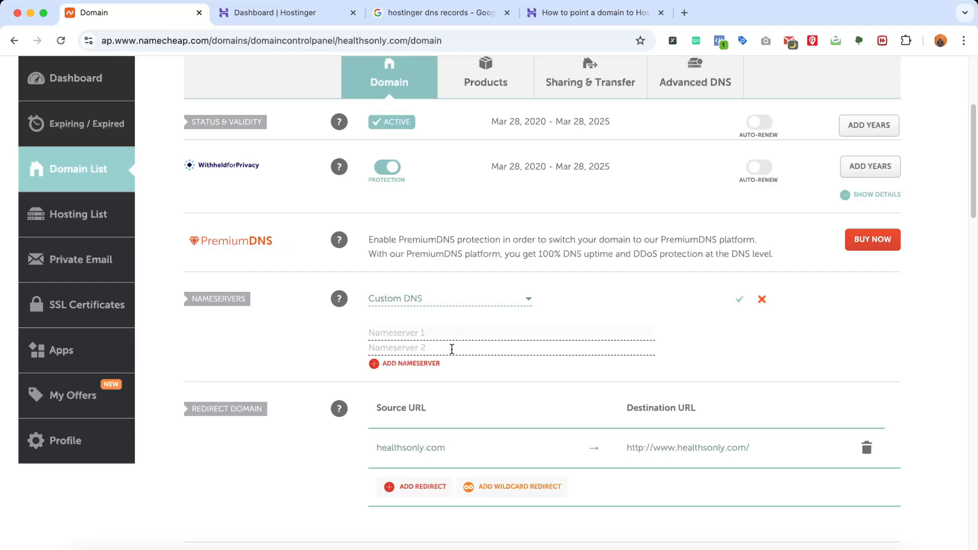
pyautogui.click(593, 14)
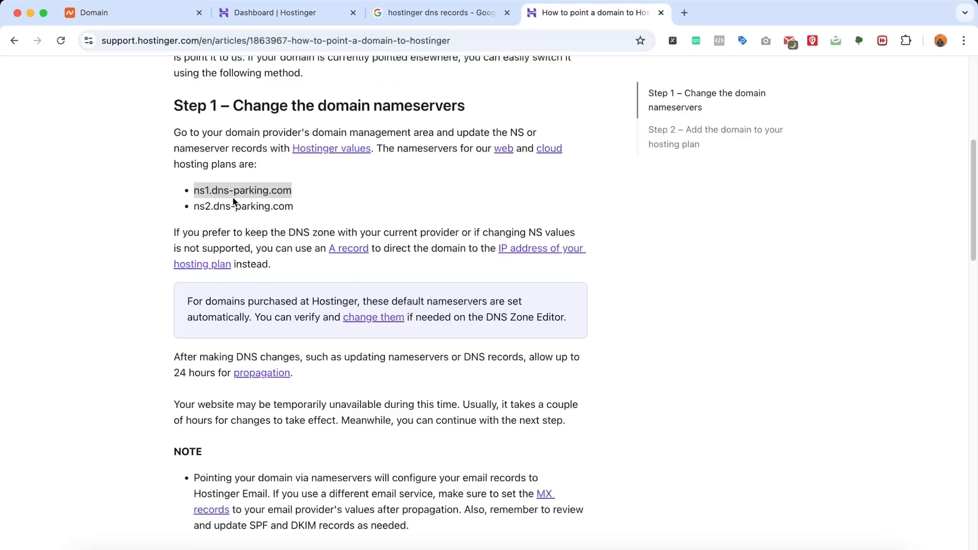
pyautogui.rightClick(242, 190)
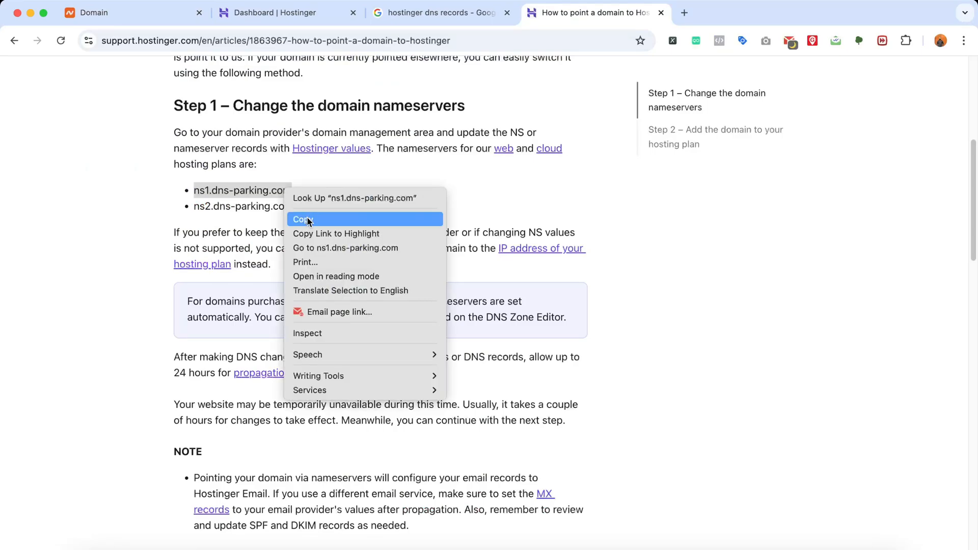
pyautogui.click(302, 219)
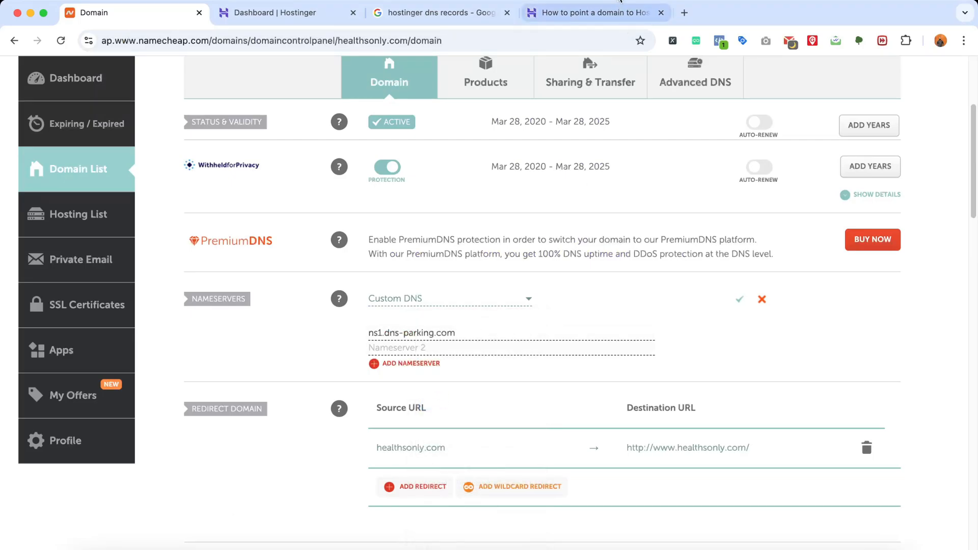
pyautogui.click(598, 13)
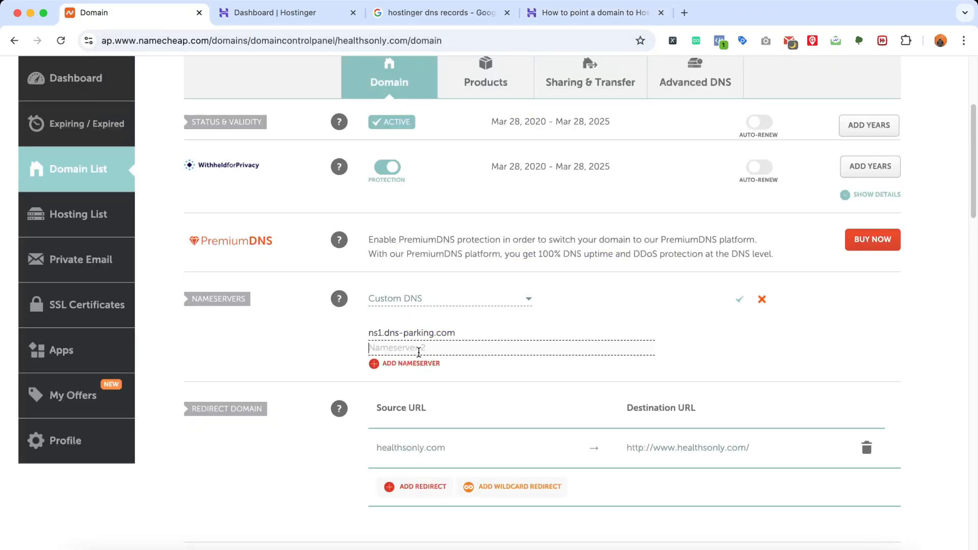
pyautogui.write('ns2.dns-parking.com')
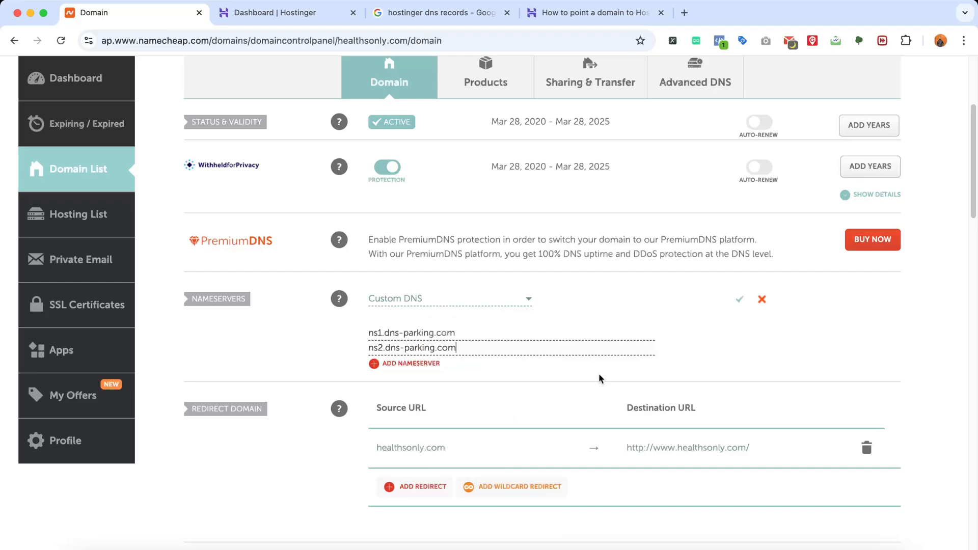
pyautogui.click(739, 299)
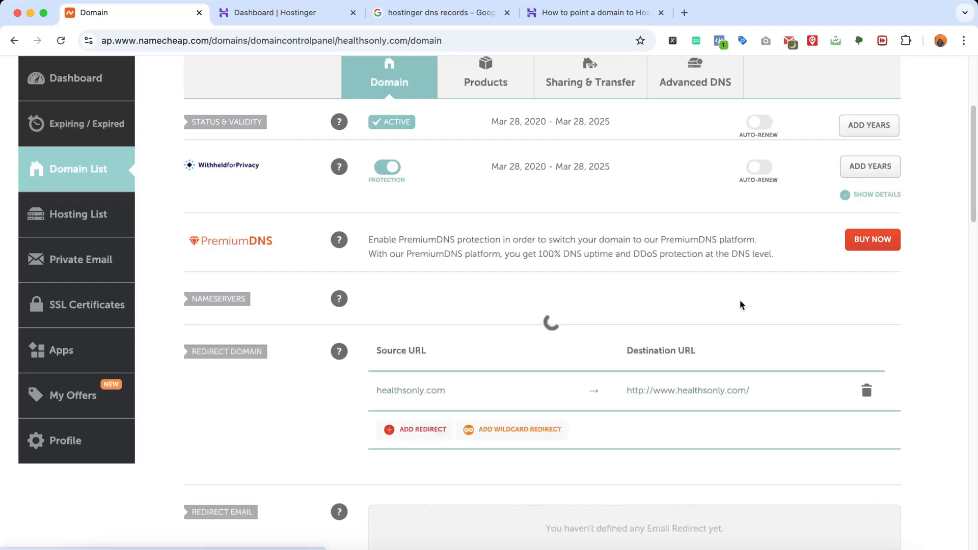
pyautogui.moveTo(713, 314)
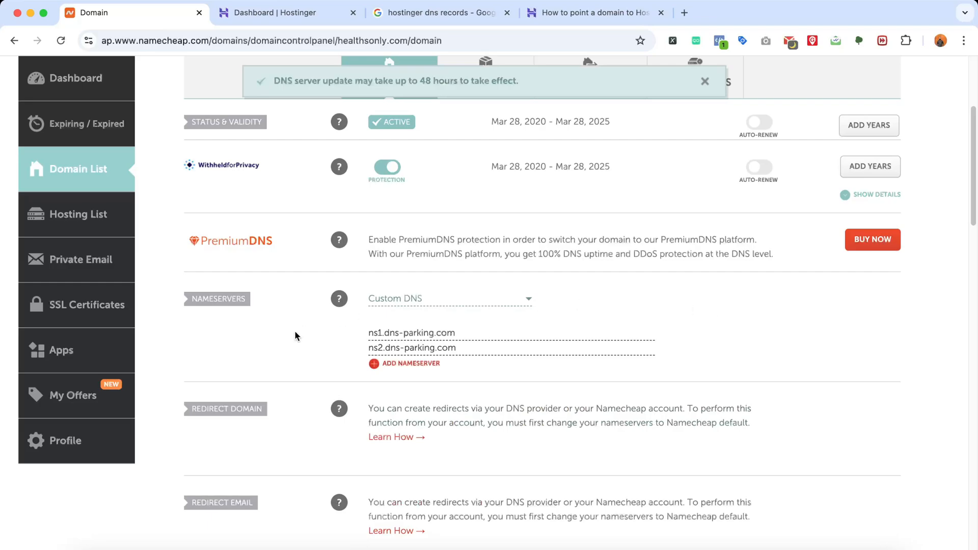
pyautogui.moveTo(398, 90)
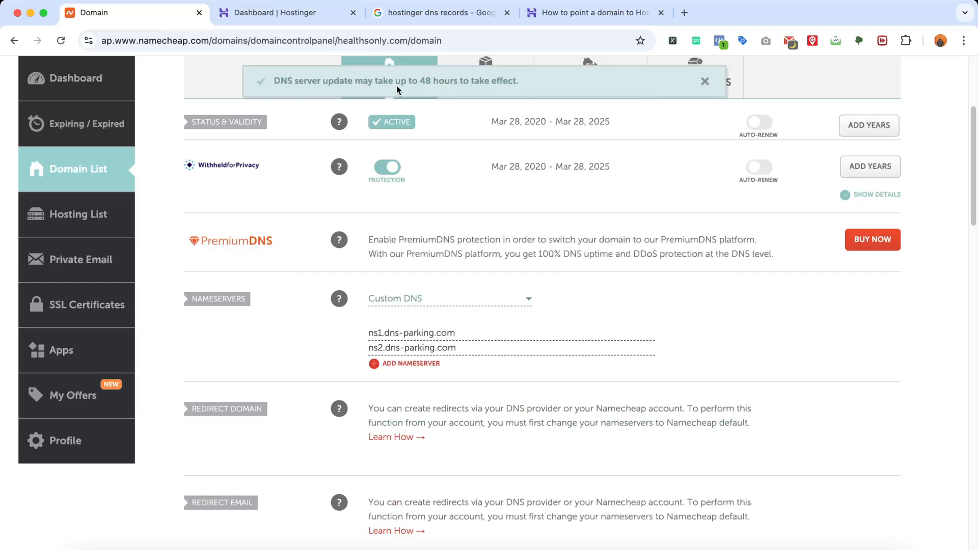
pyautogui.moveTo(517, 85)
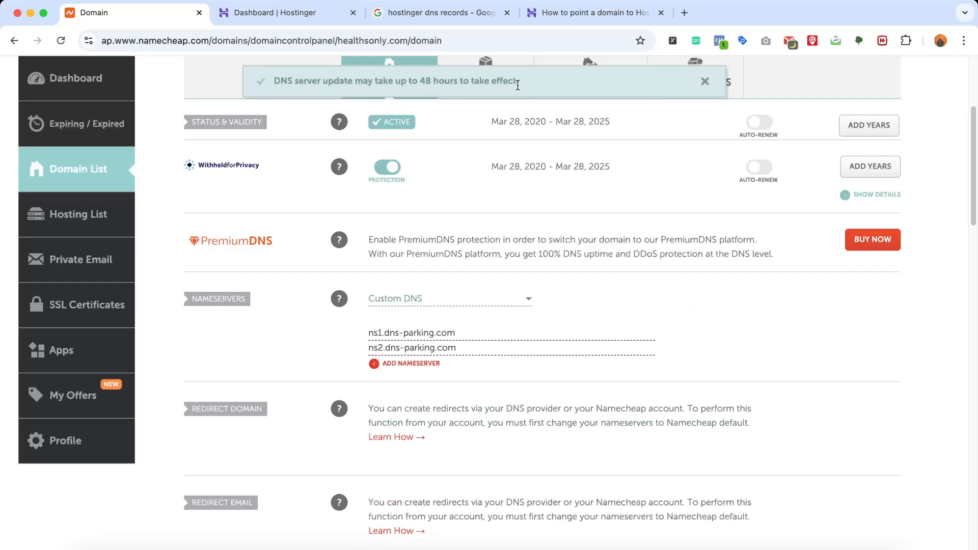
pyautogui.moveTo(621, 338)
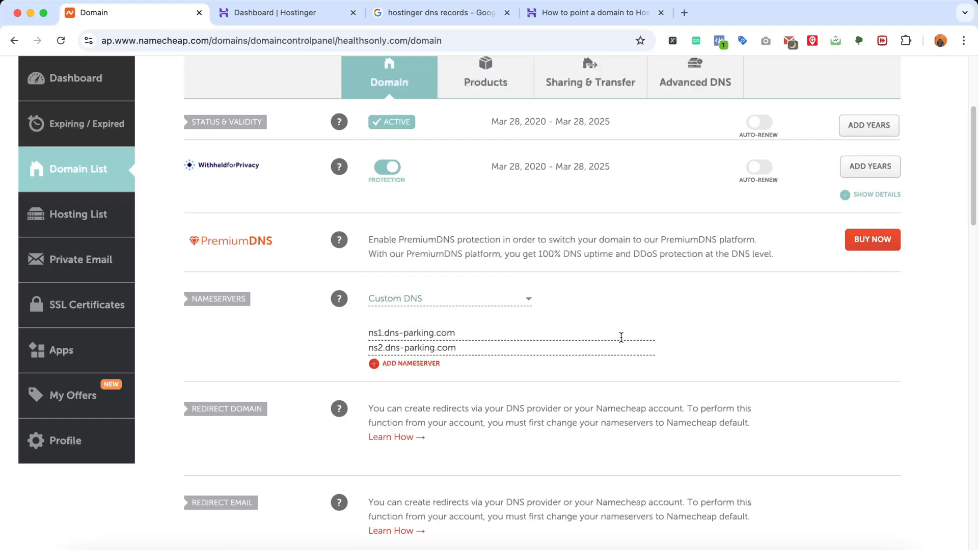
# Step: Open the live healthsonly.com site from the dashboard, scroll through it, and return
pyautogui.click(275, 12)
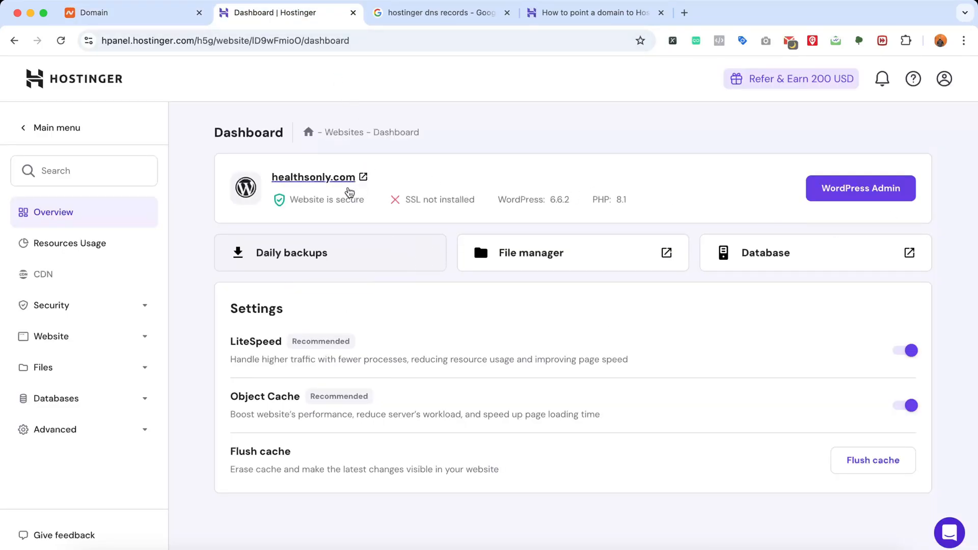
pyautogui.click(314, 177)
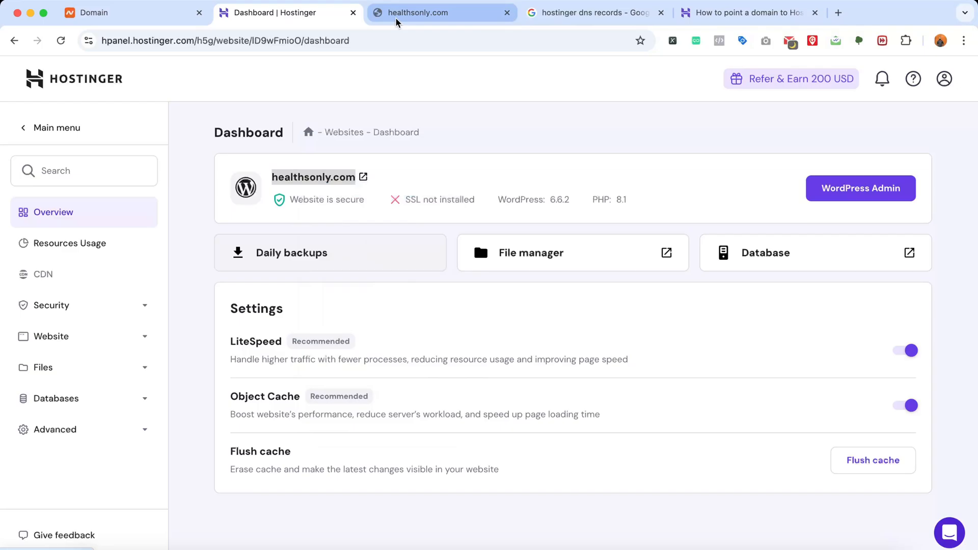
pyautogui.click(423, 12)
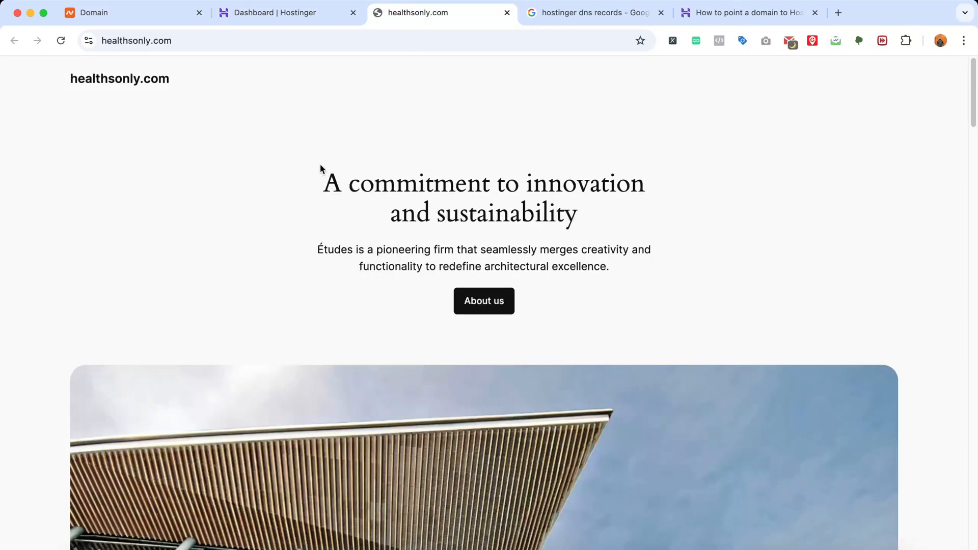
pyautogui.scroll(-3)
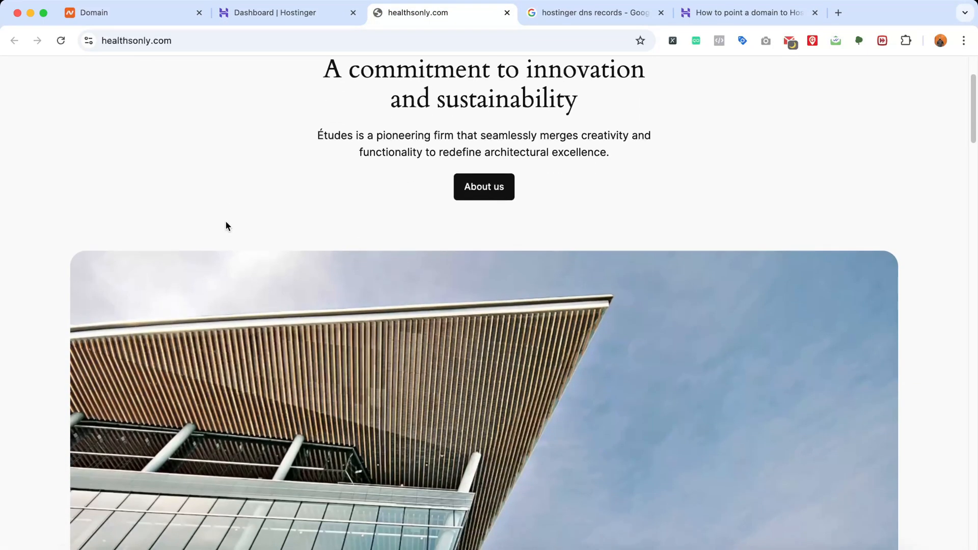
pyautogui.click(274, 12)
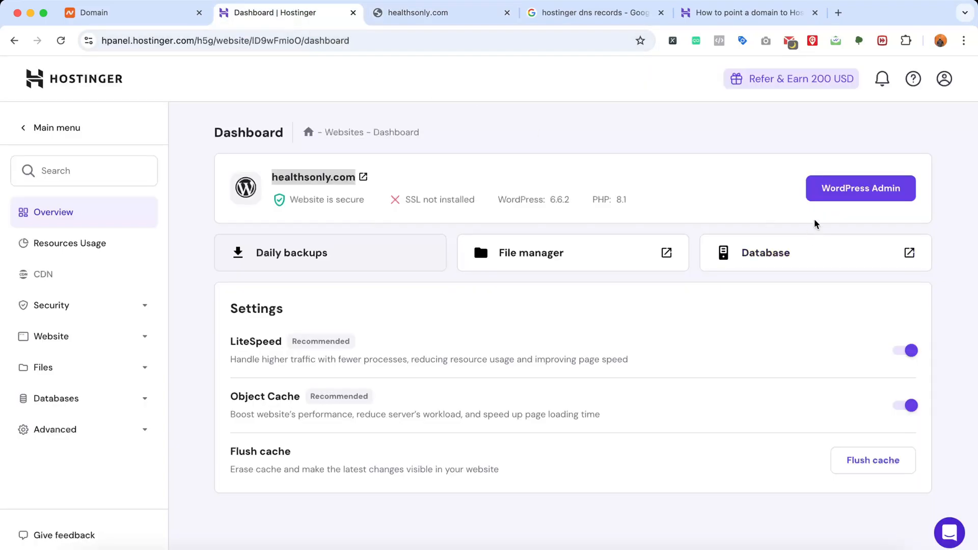
pyautogui.click(418, 12)
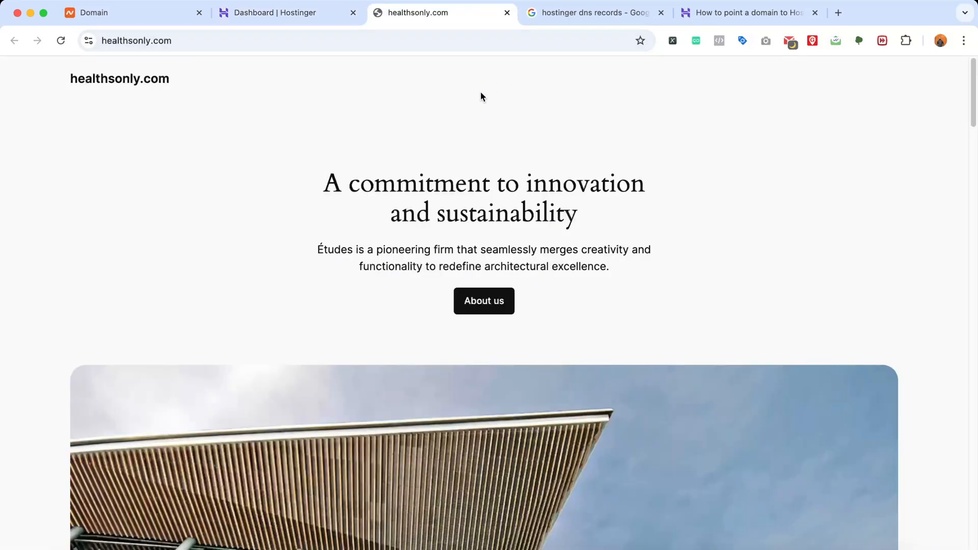
pyautogui.scroll(-3)
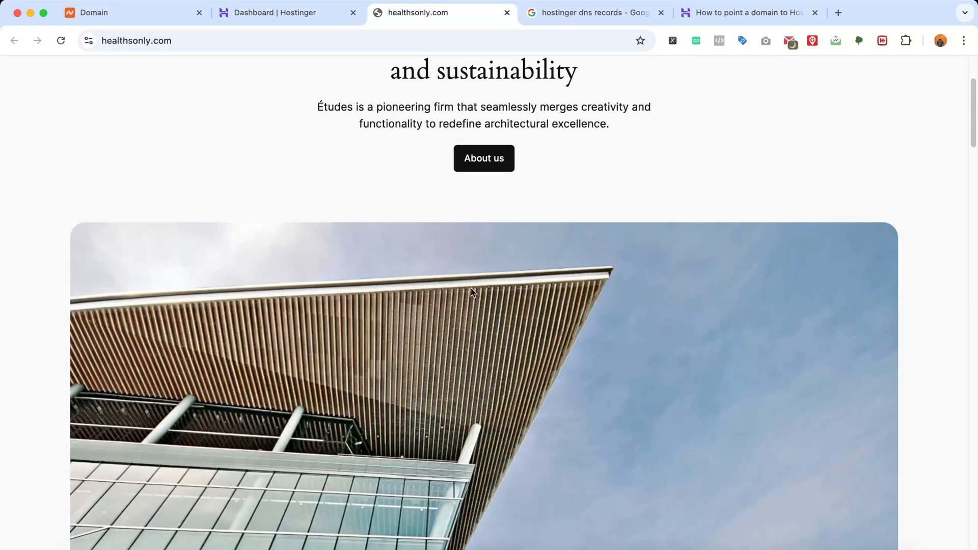
pyautogui.click(282, 12)
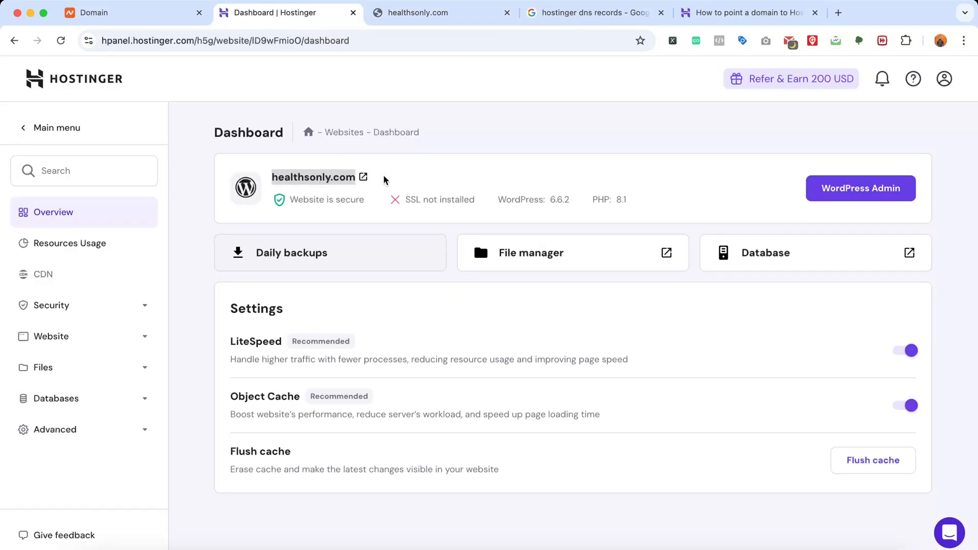
pyautogui.moveTo(490, 172)
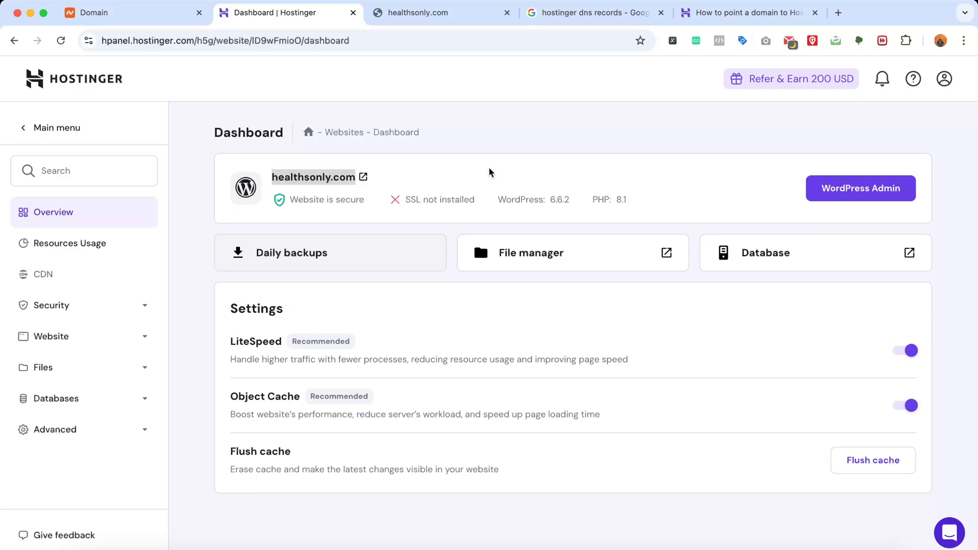
pyautogui.moveTo(345, 81)
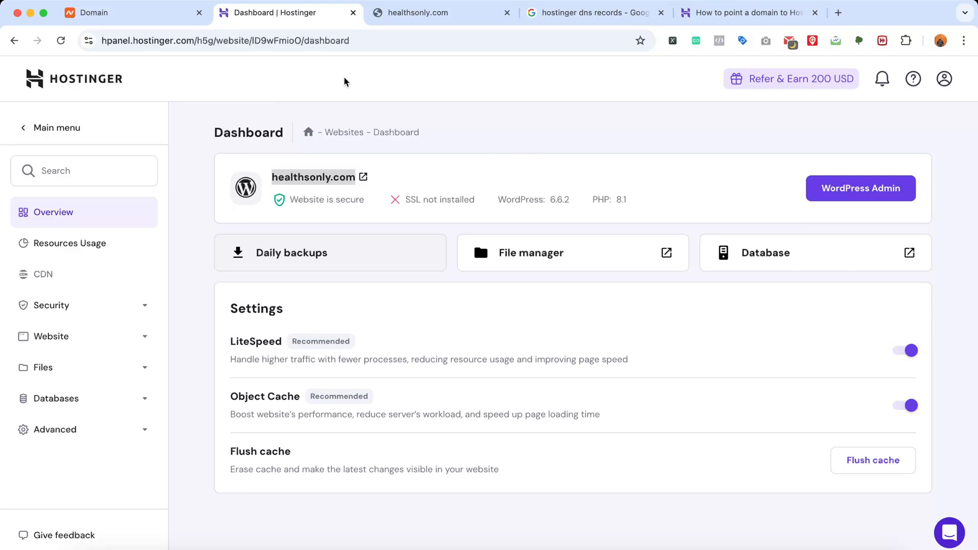
pyautogui.moveTo(384, 125)
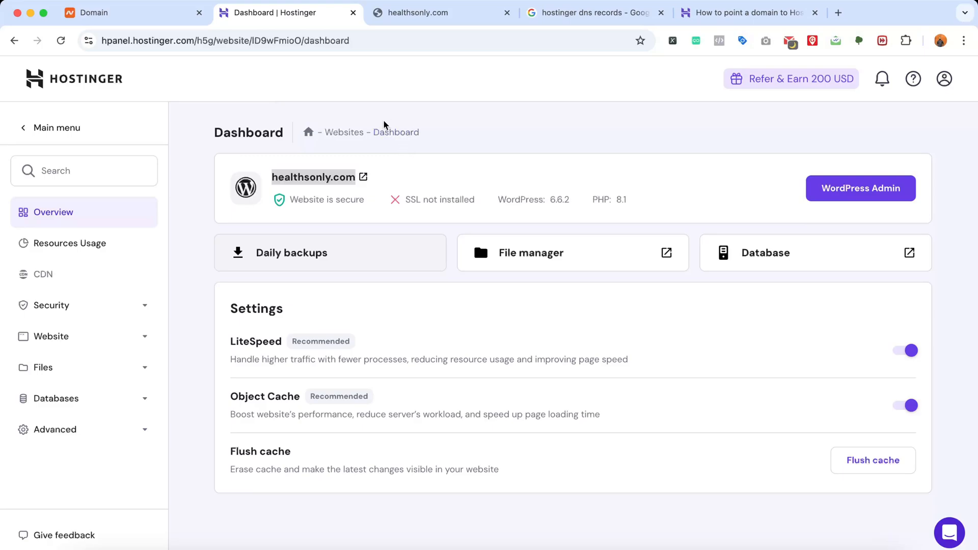
pyautogui.moveTo(238, 100)
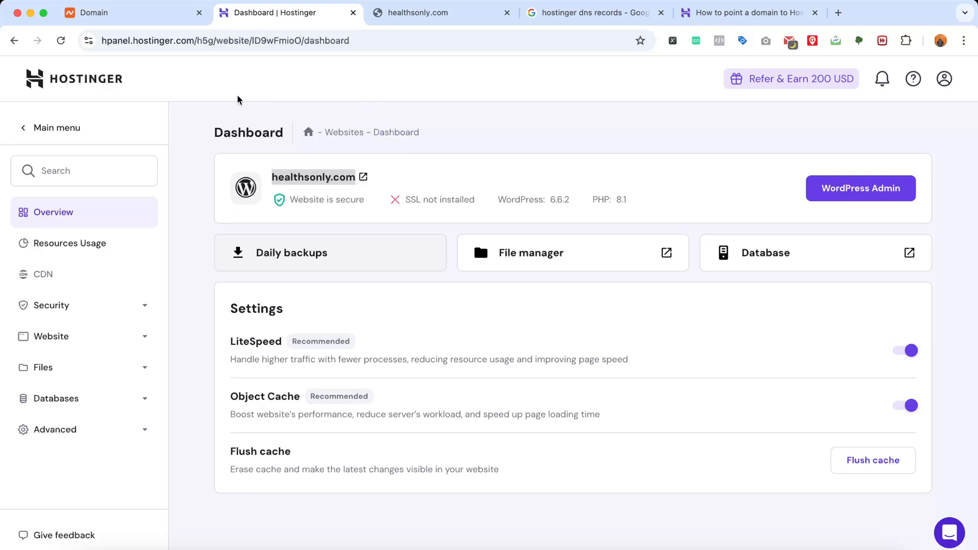
pyautogui.moveTo(399, 75)
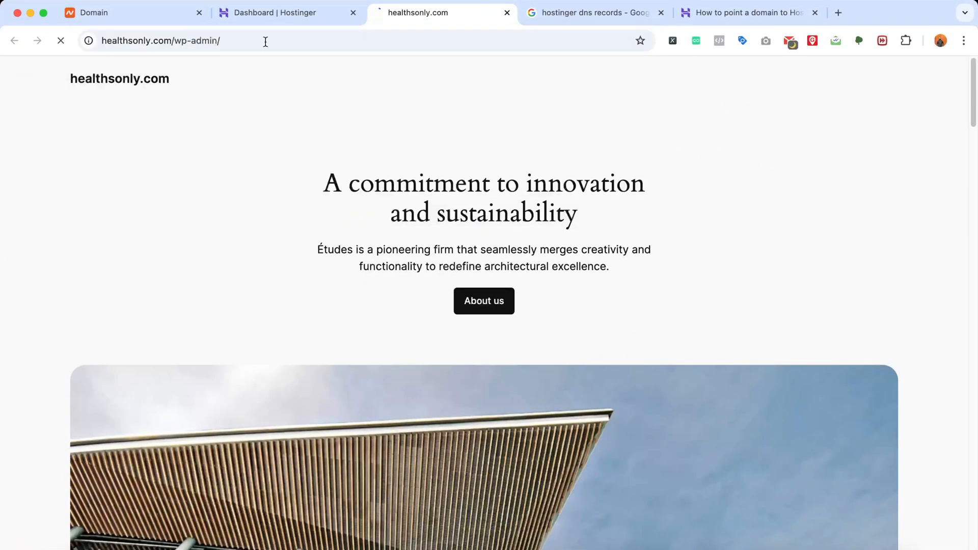
# Step: Log into healthsonly.com's WordPress admin with the saved login, then return to Namecheap's nameserver page
pyautogui.write('admin')
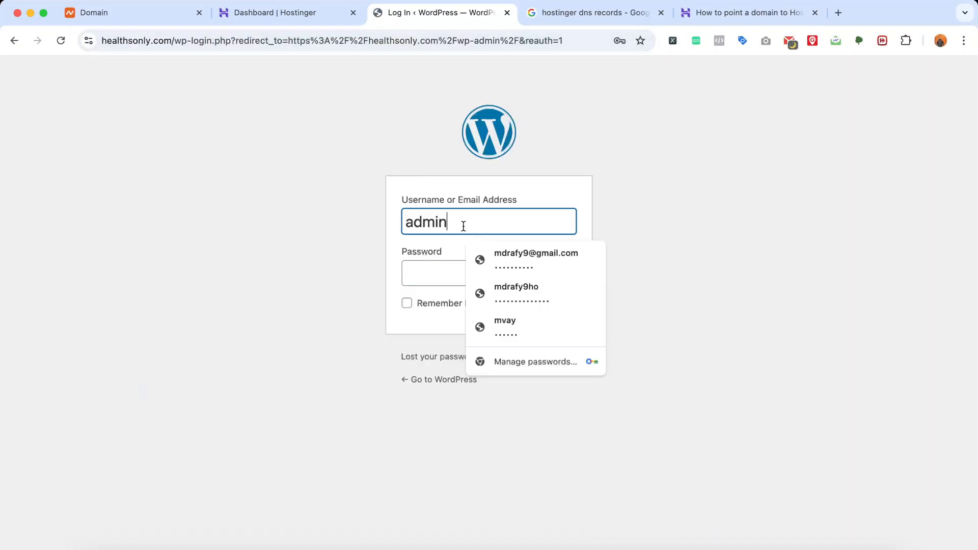
pyautogui.click(536, 258)
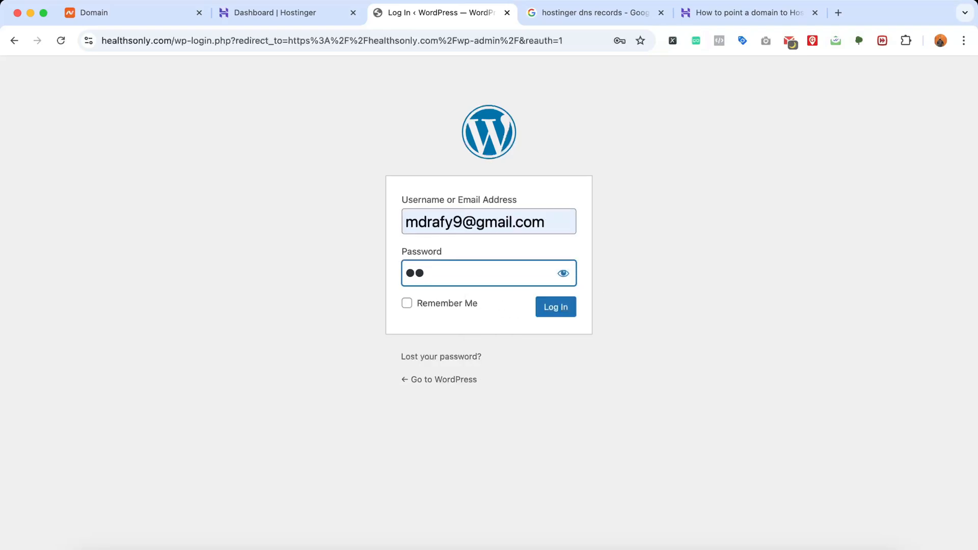
pyautogui.write('password')
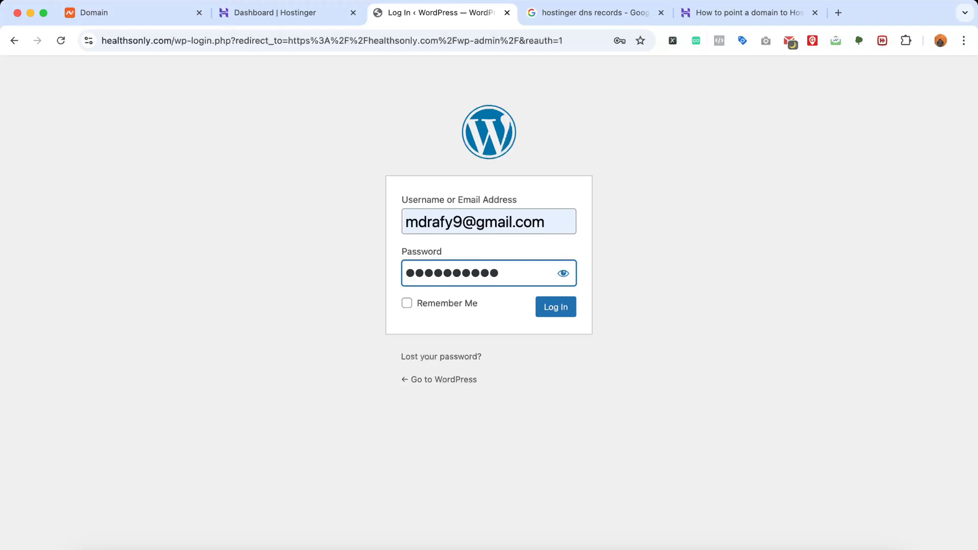
pyautogui.click(555, 307)
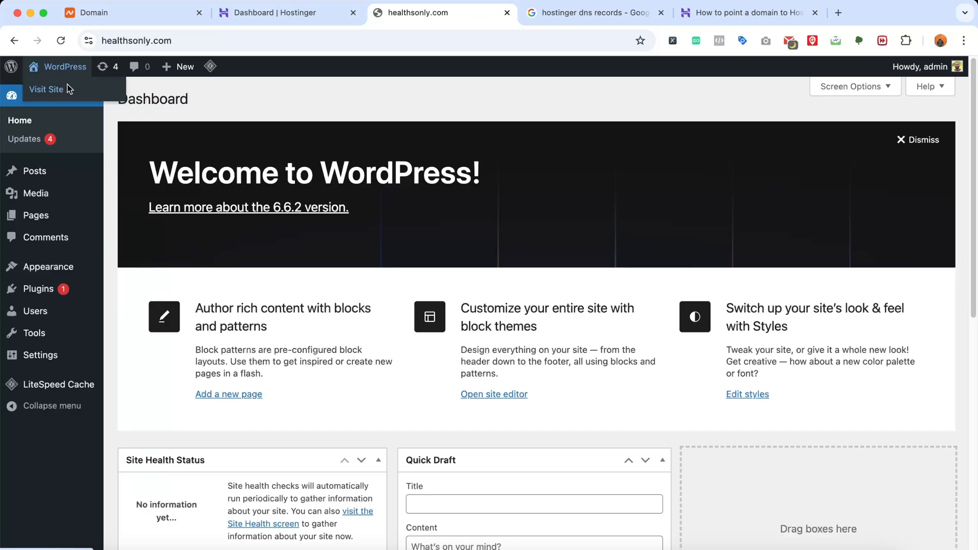
pyautogui.click(92, 13)
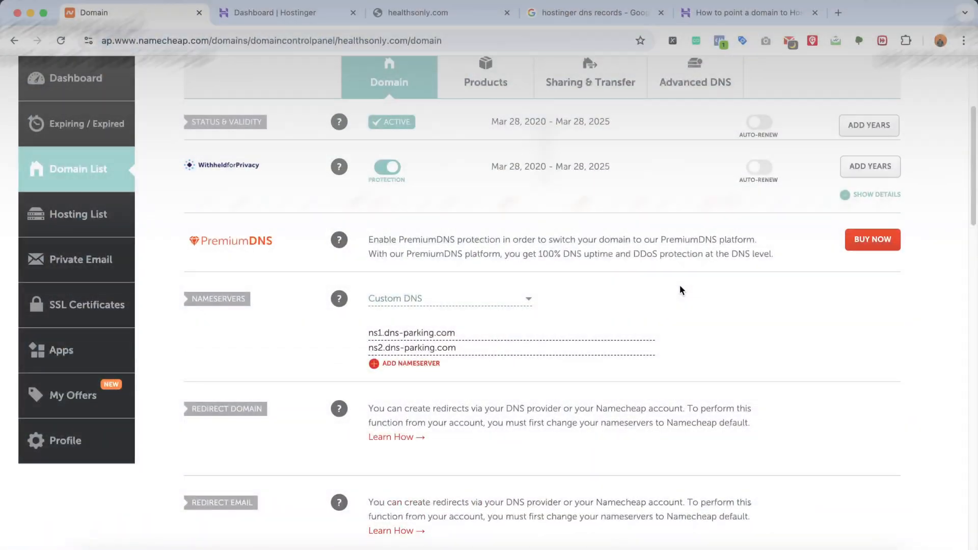